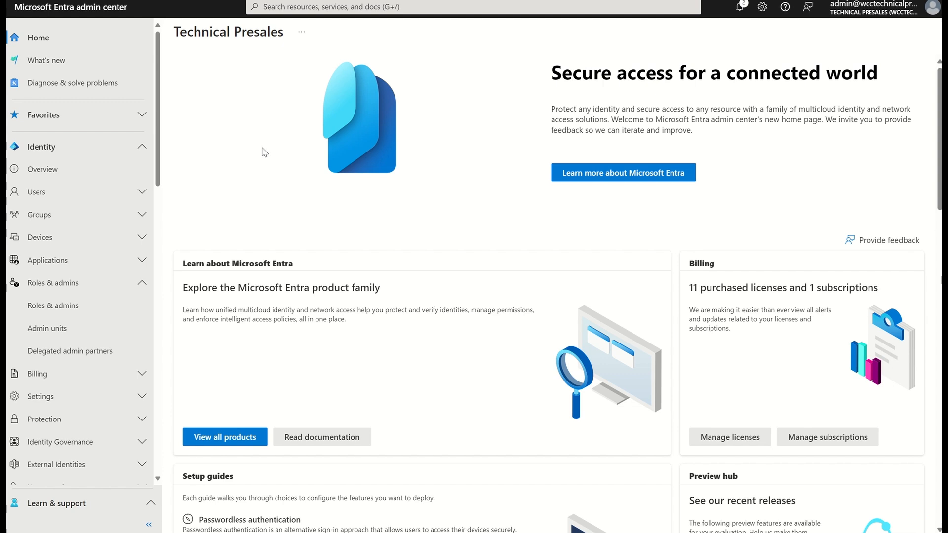
mouse_move(233, 154)
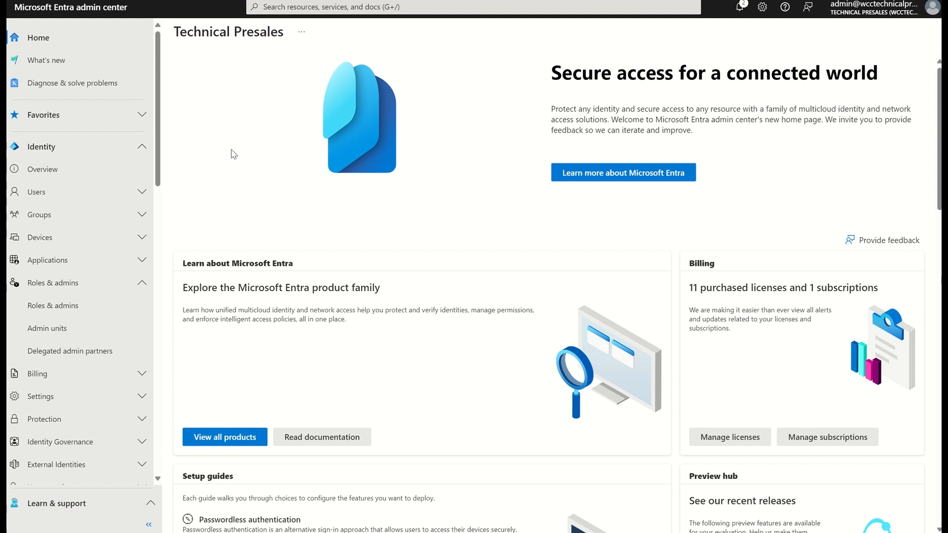
Show the Traffic forwarding page with Microsoft, Private access and Internet access profiles
scroll(down, 3)
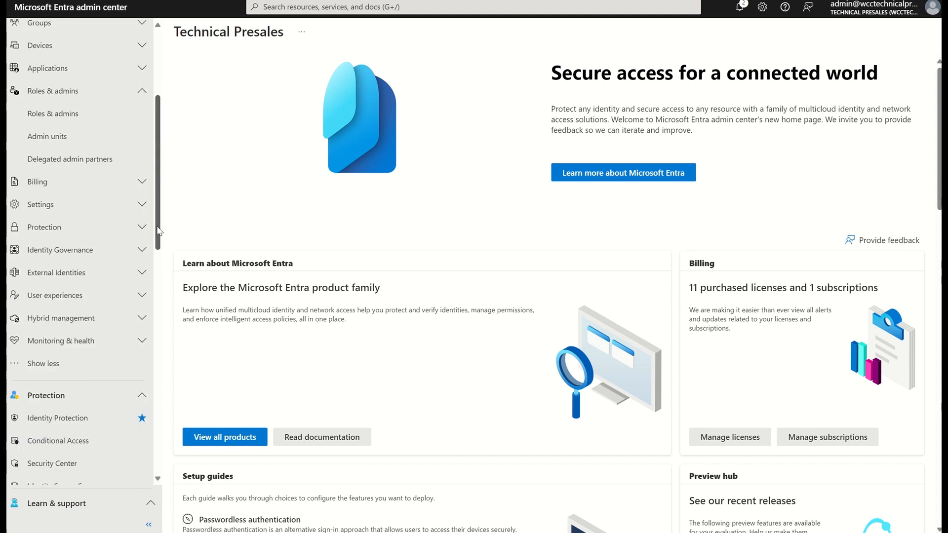
scroll(down, 3)
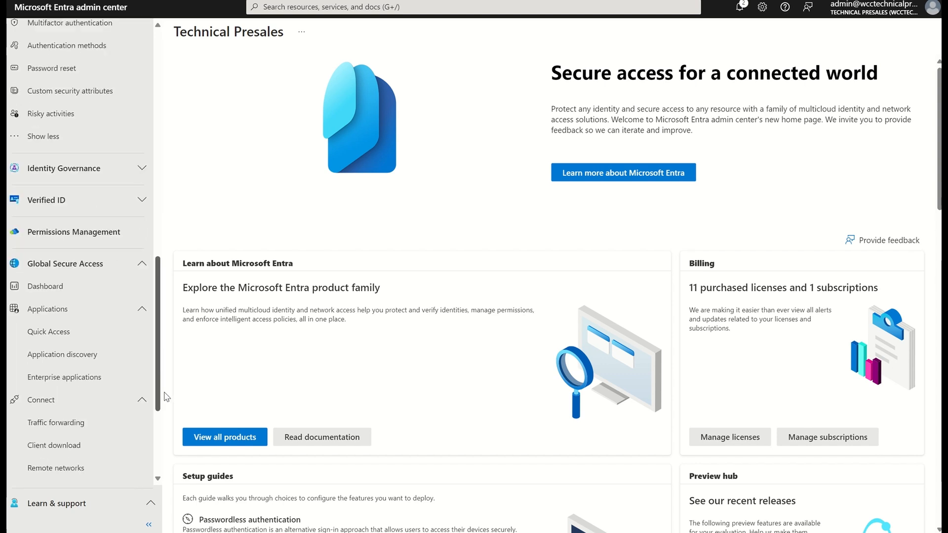
scroll(down, 3)
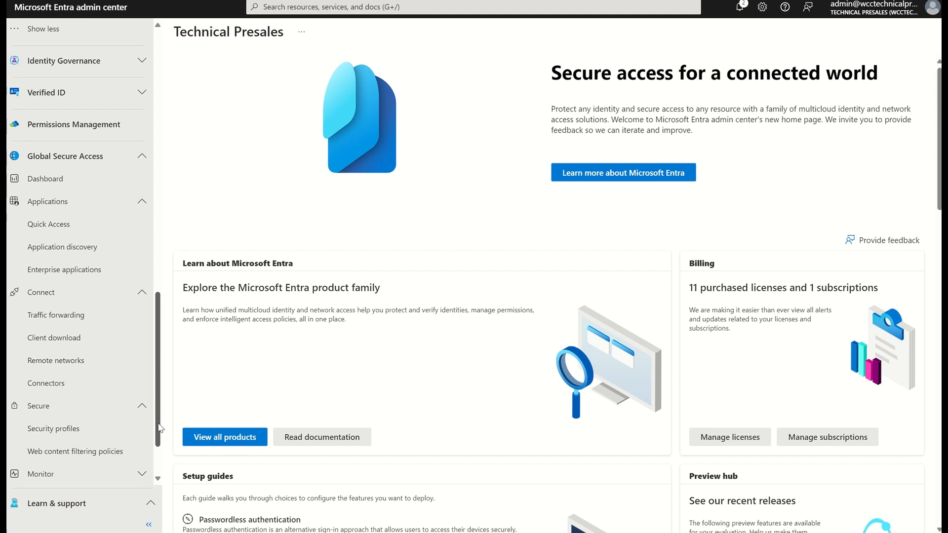
mouse_move(55, 315)
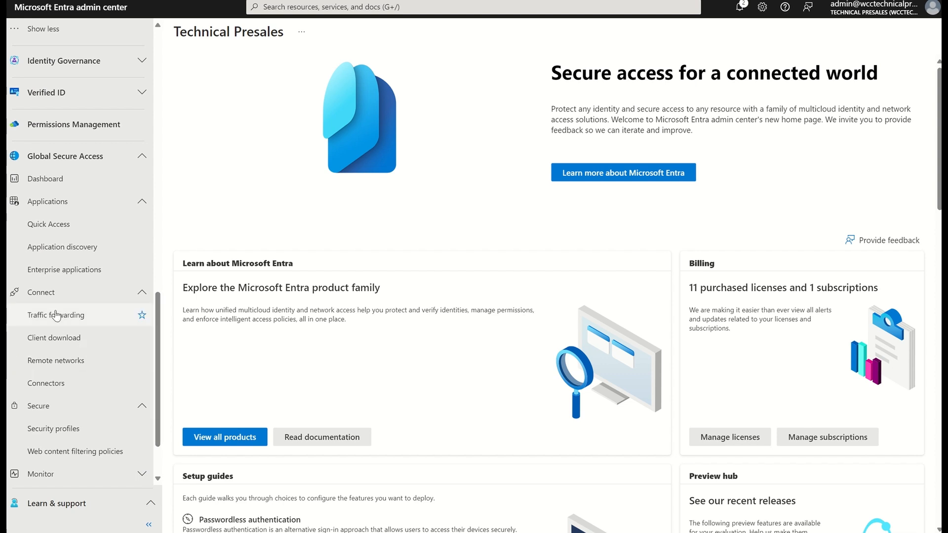
click(55, 315)
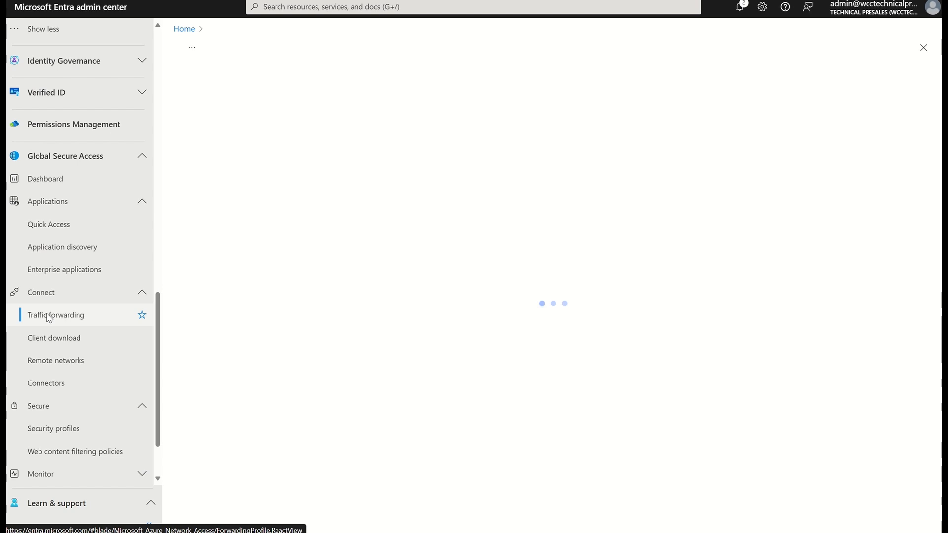
click(55, 315)
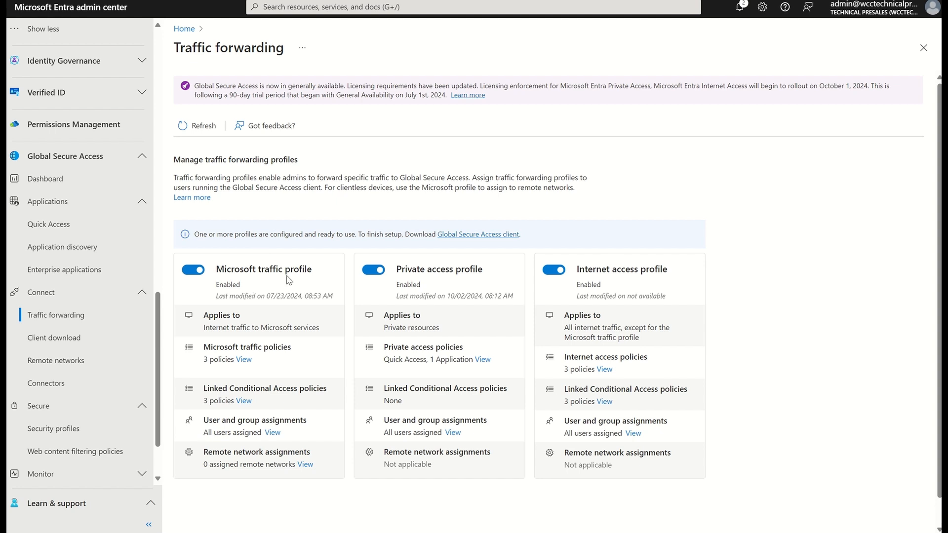
mouse_move(444, 295)
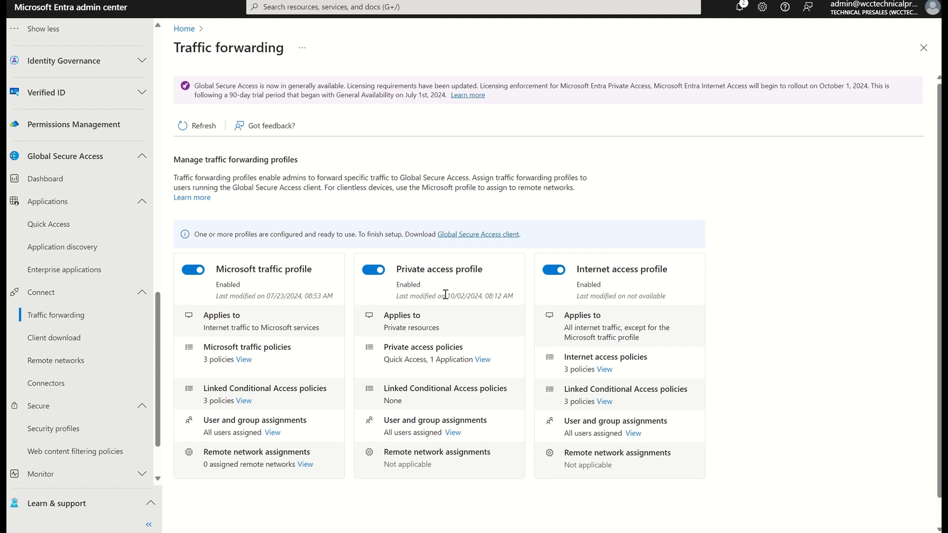
mouse_move(452, 294)
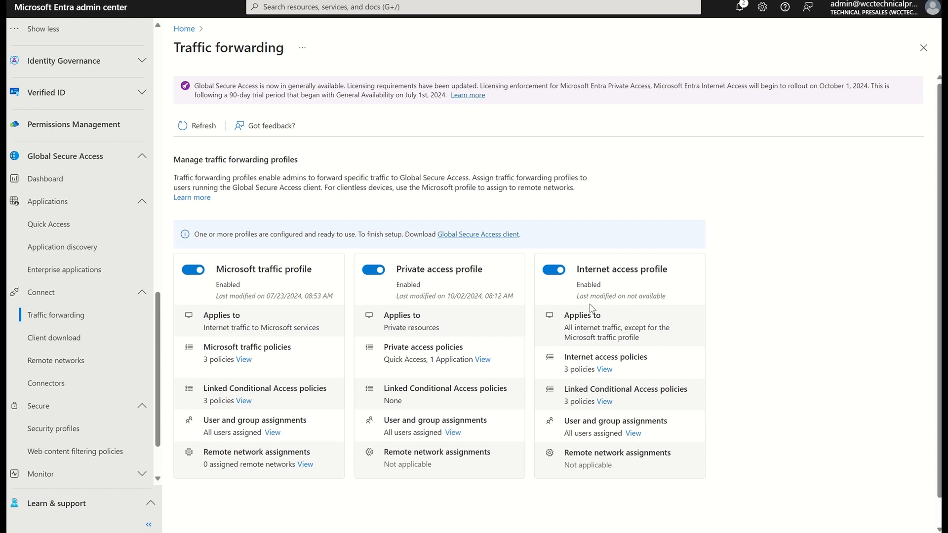
mouse_move(458, 280)
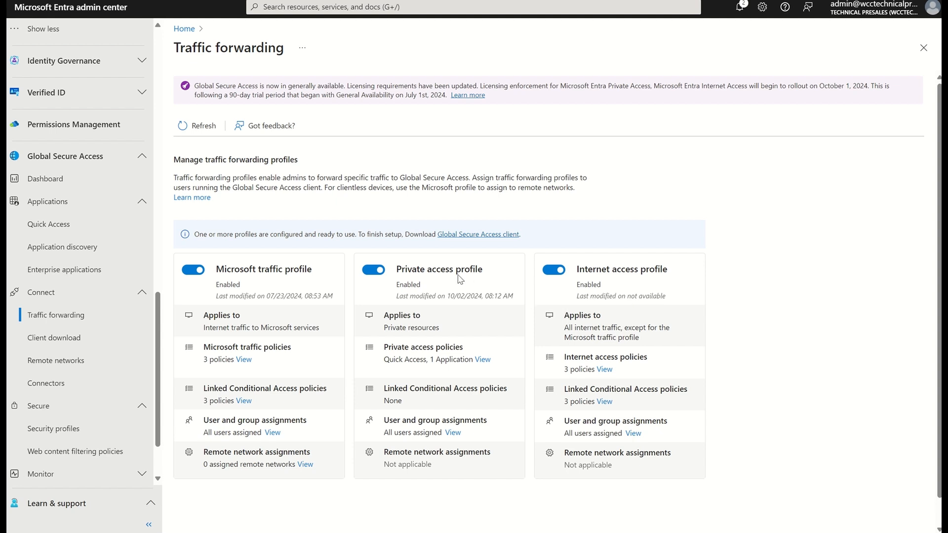
mouse_move(441, 279)
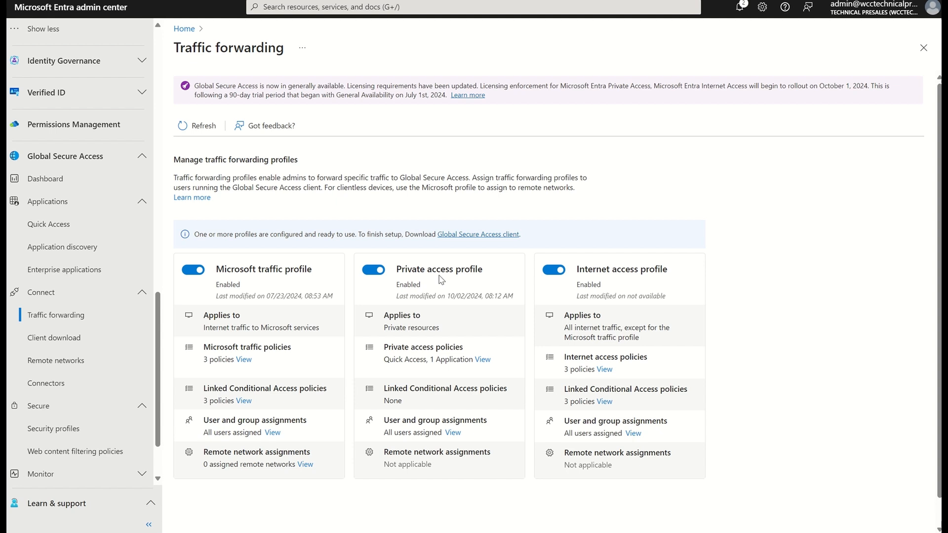
mouse_move(431, 284)
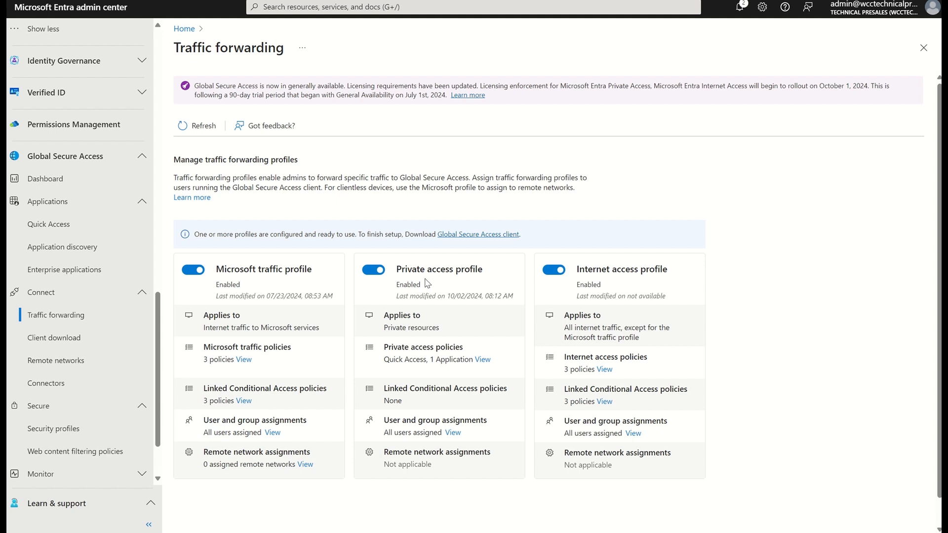
mouse_move(376, 271)
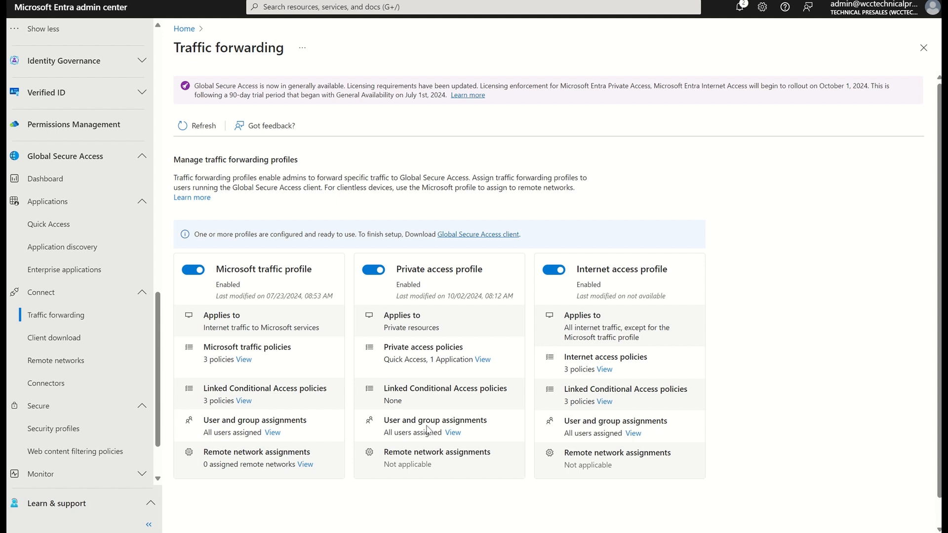
View the Private access profile's user and group assignments (all users)
click(452, 432)
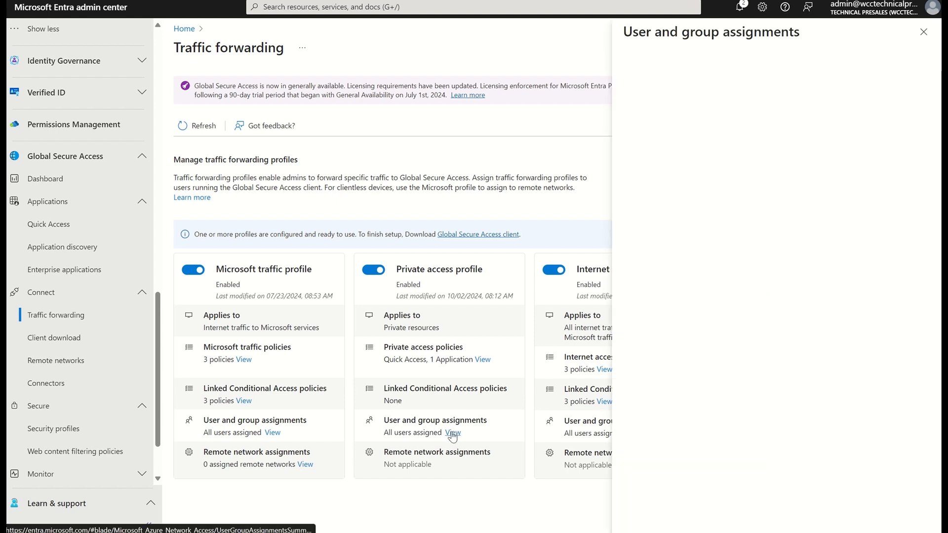
click(452, 433)
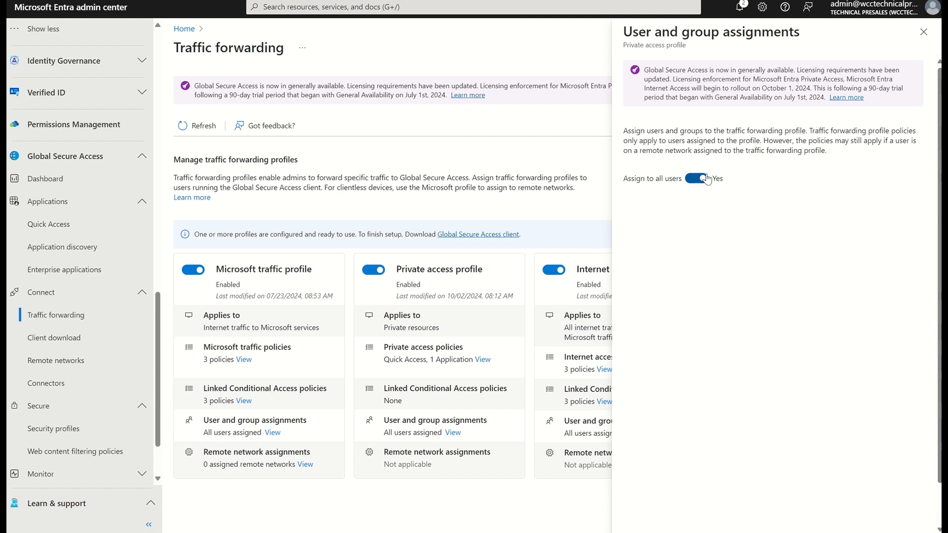
Close the User and group assignments pane to return to Traffic forwarding
click(924, 31)
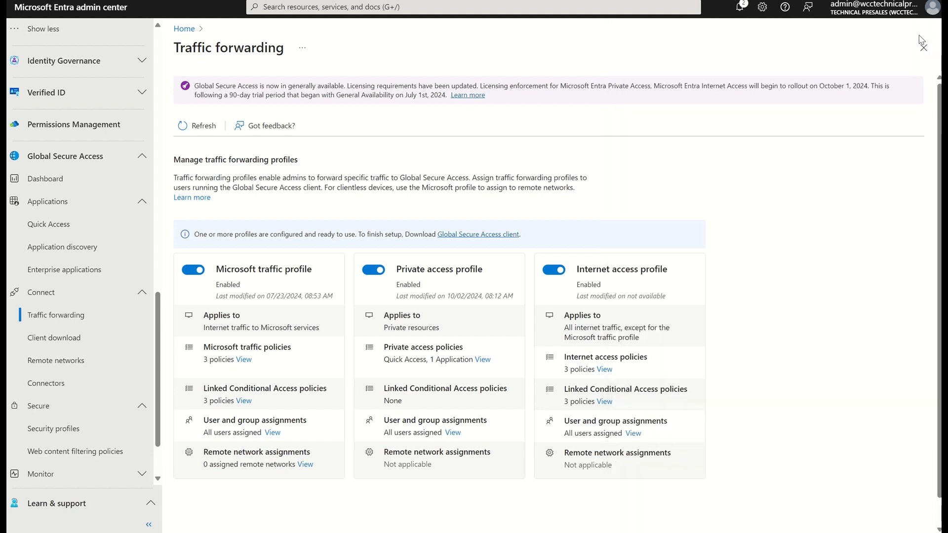
mouse_move(488, 236)
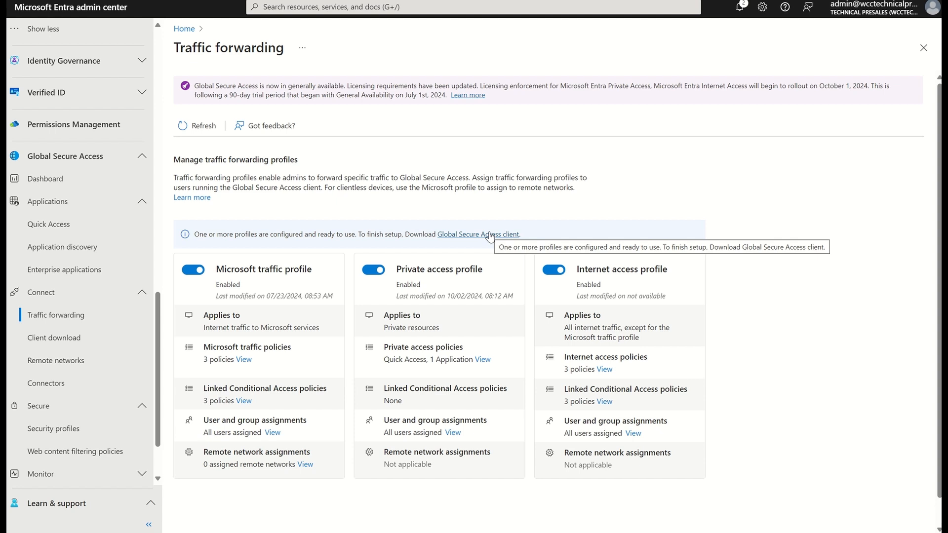
mouse_move(435, 284)
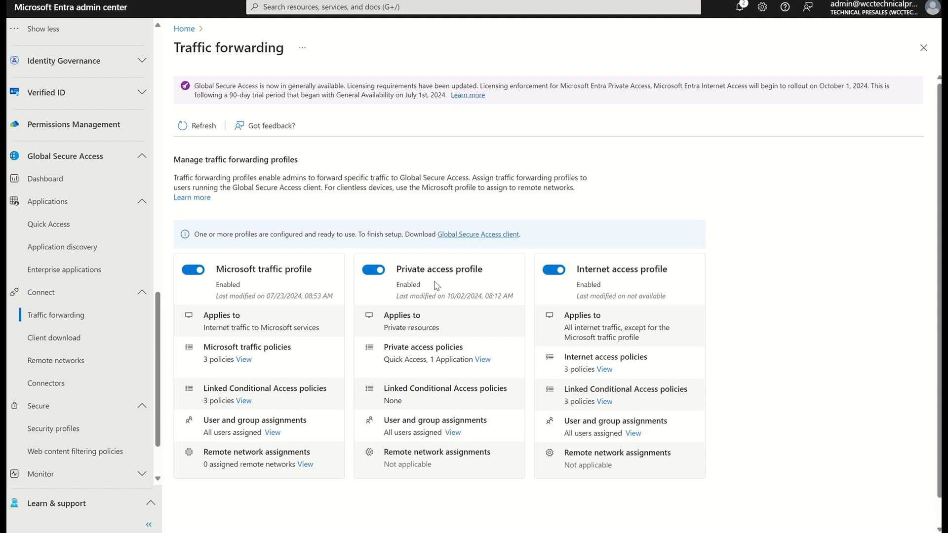
mouse_move(389, 286)
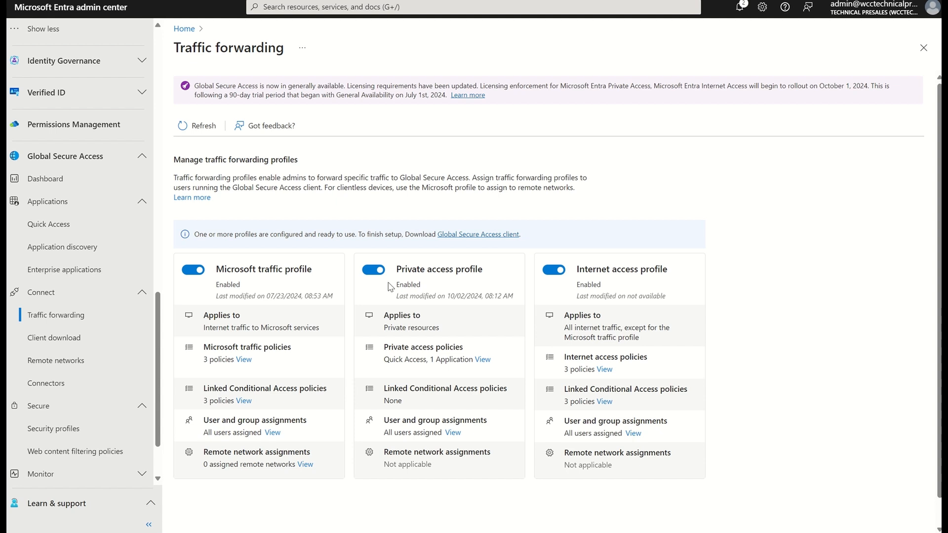
mouse_move(46, 383)
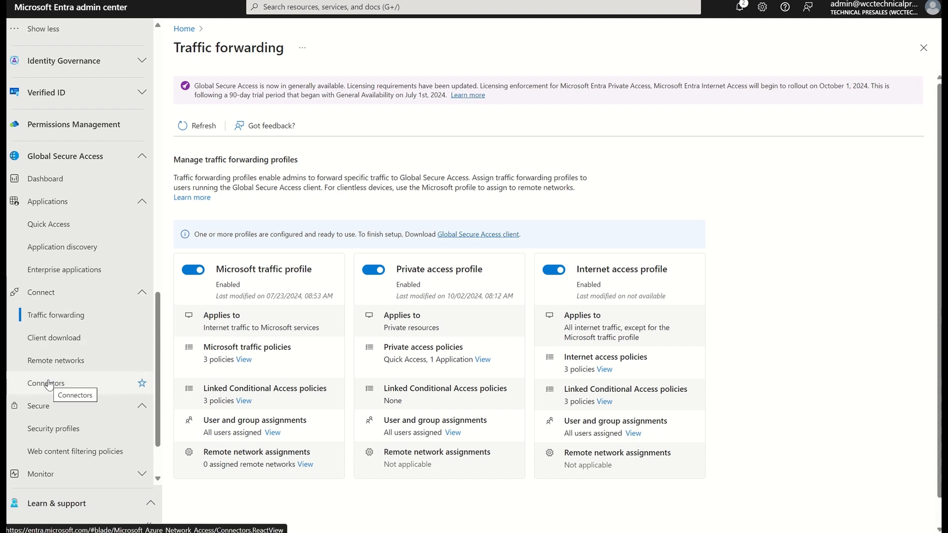
Show the Private Network connectors page with the Default connector group
click(45, 383)
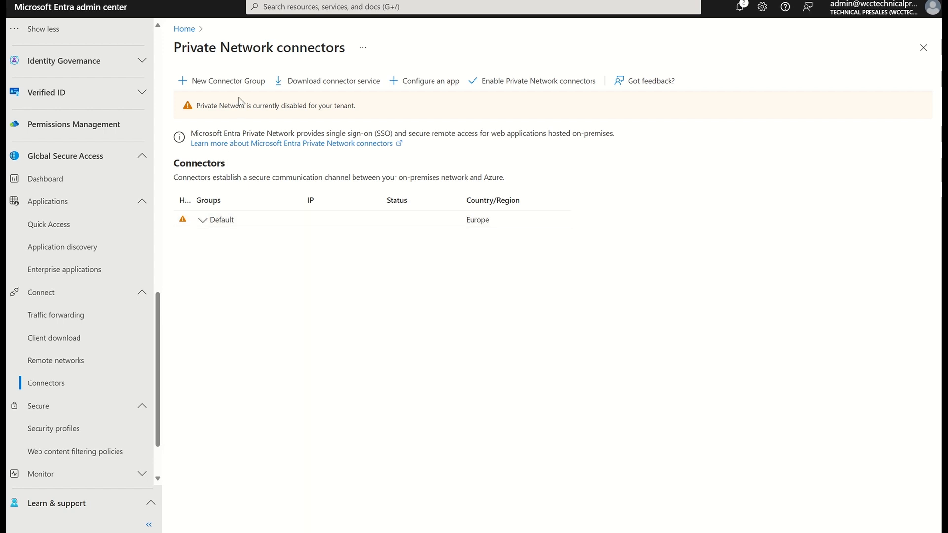
click(227, 81)
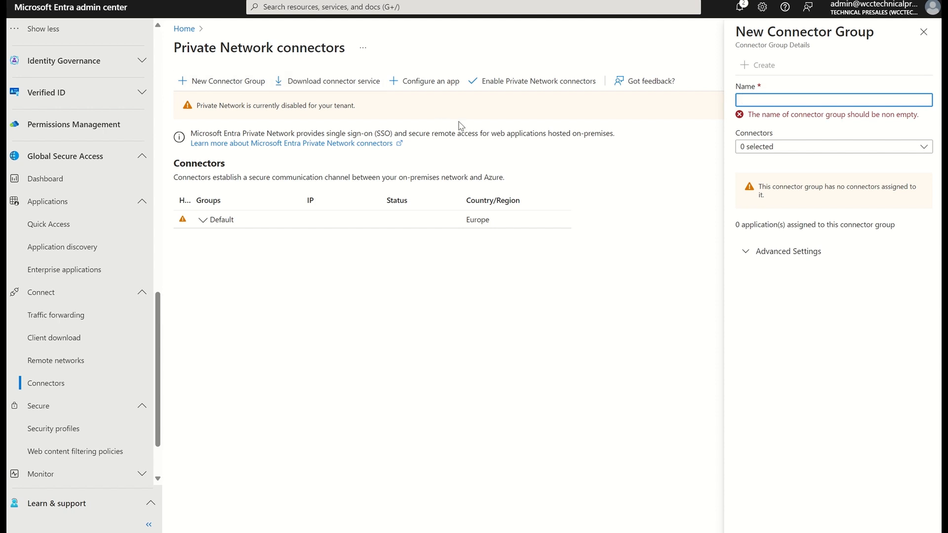
mouse_move(755, 148)
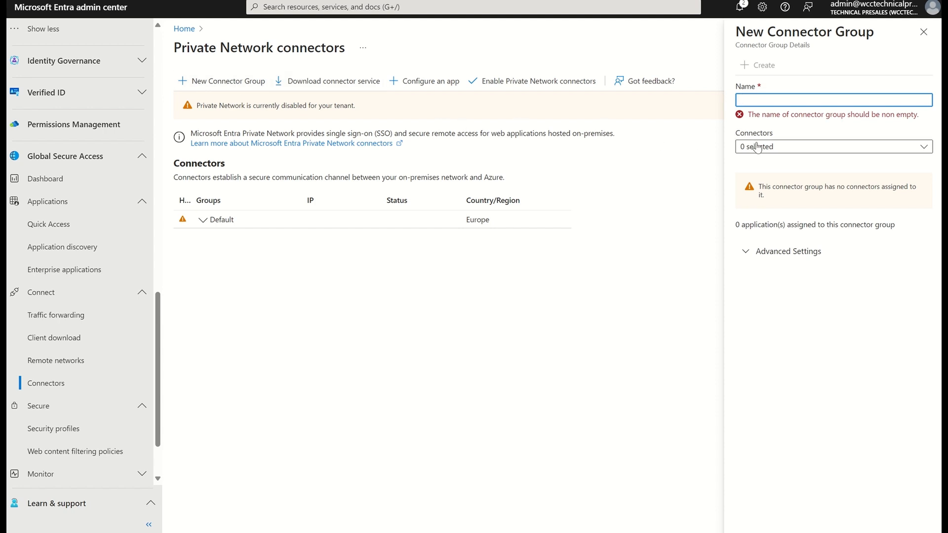
click(833, 146)
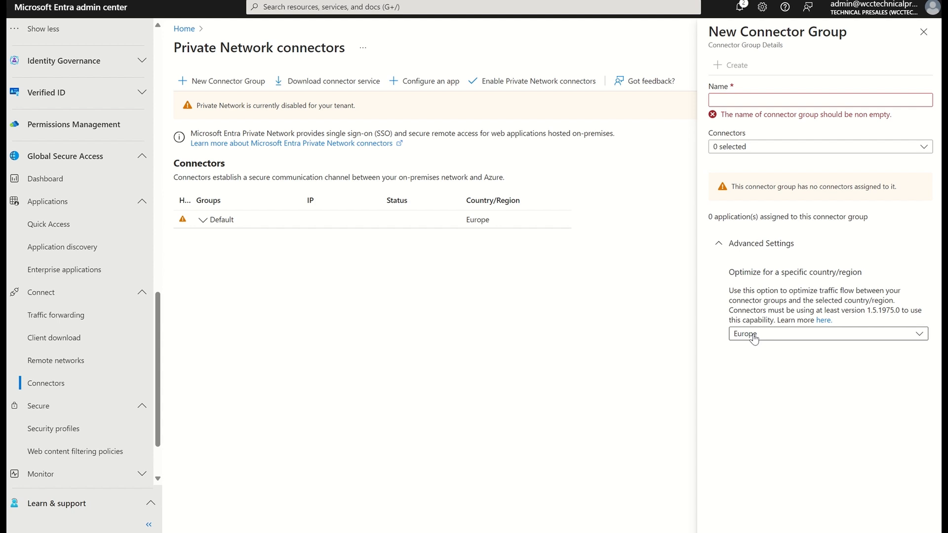
click(828, 333)
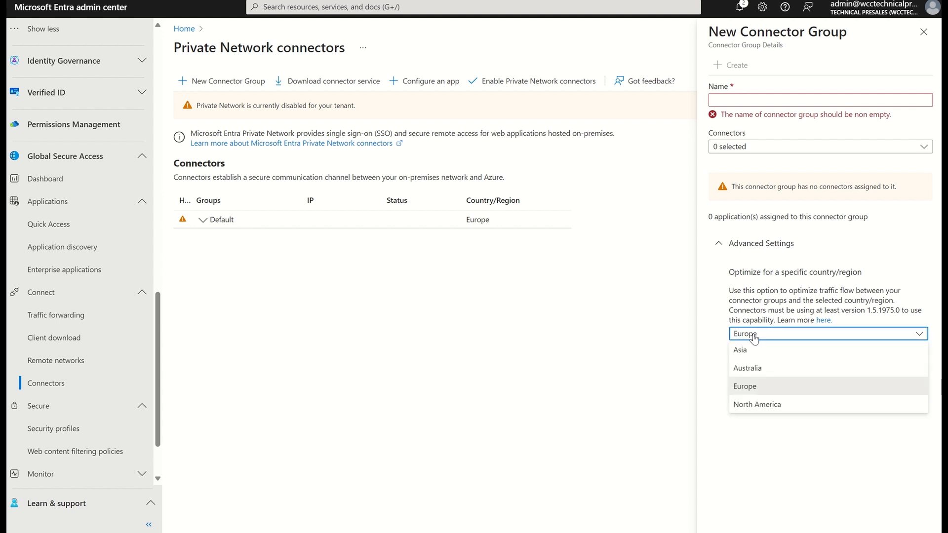
mouse_move(746, 390)
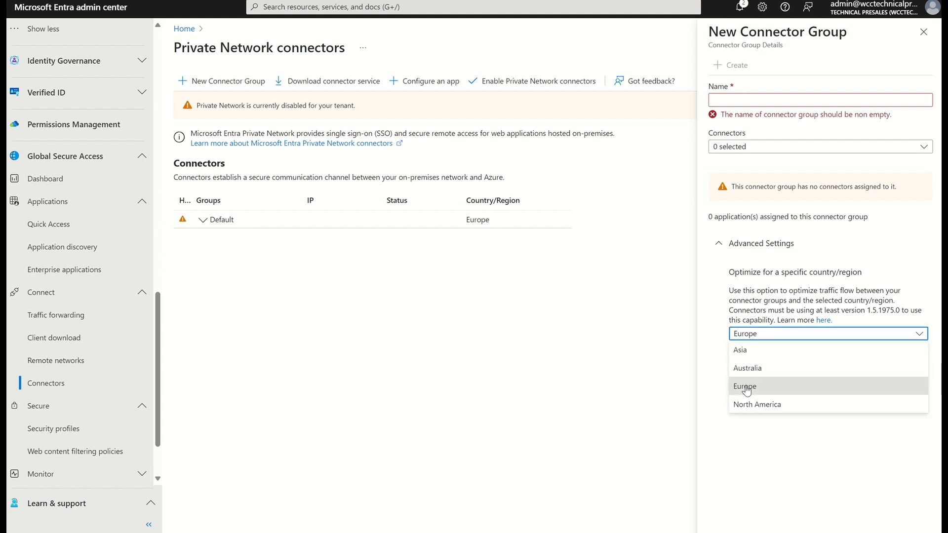
mouse_move(750, 372)
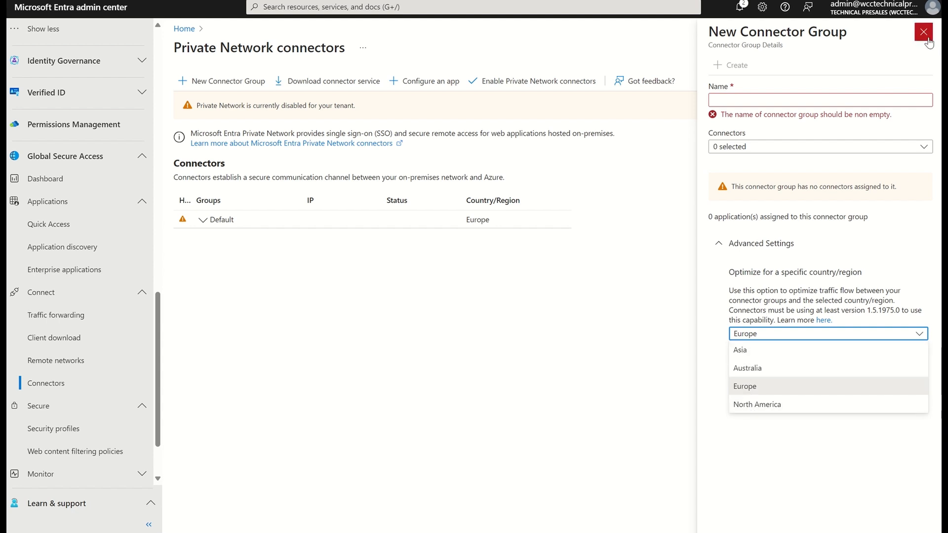
click(921, 33)
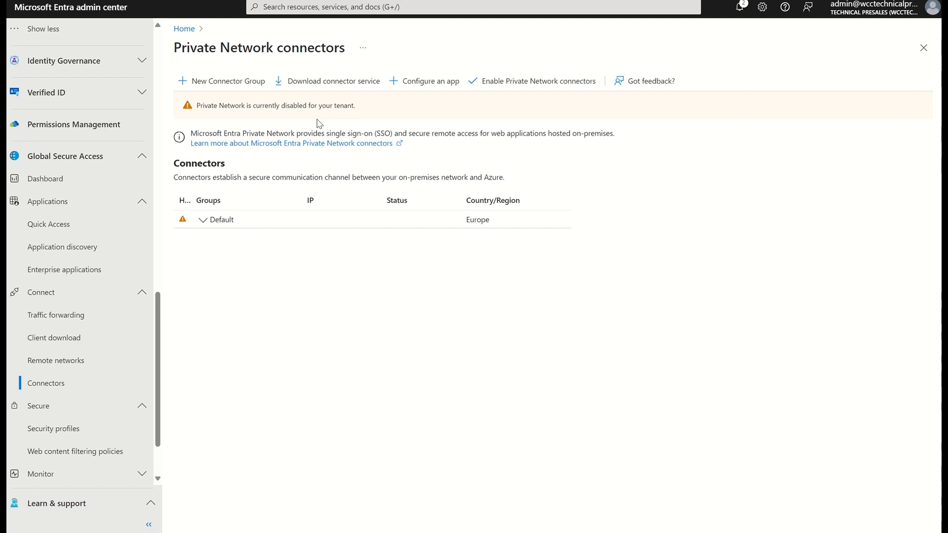
Review the connector download requirements (Windows Server 2012 R2 or later) and close them
click(334, 81)
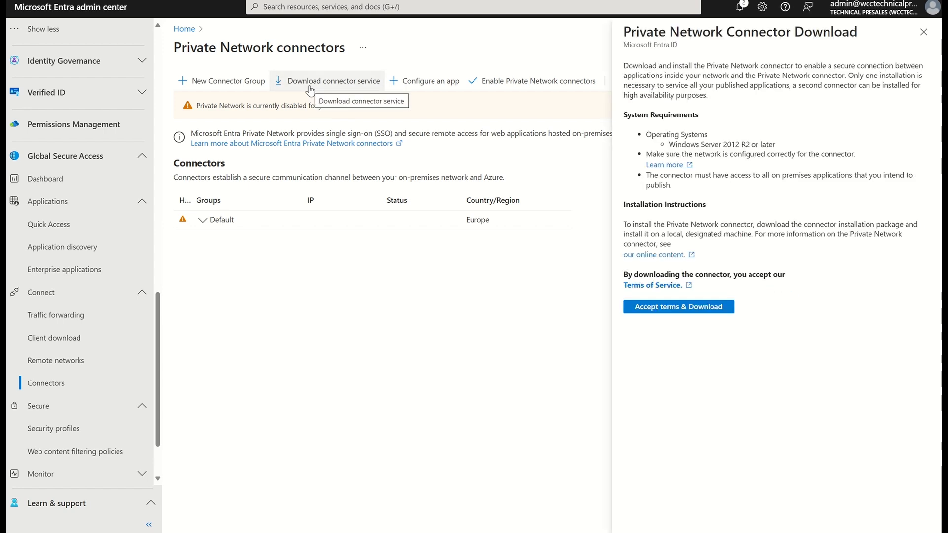
mouse_move(675, 152)
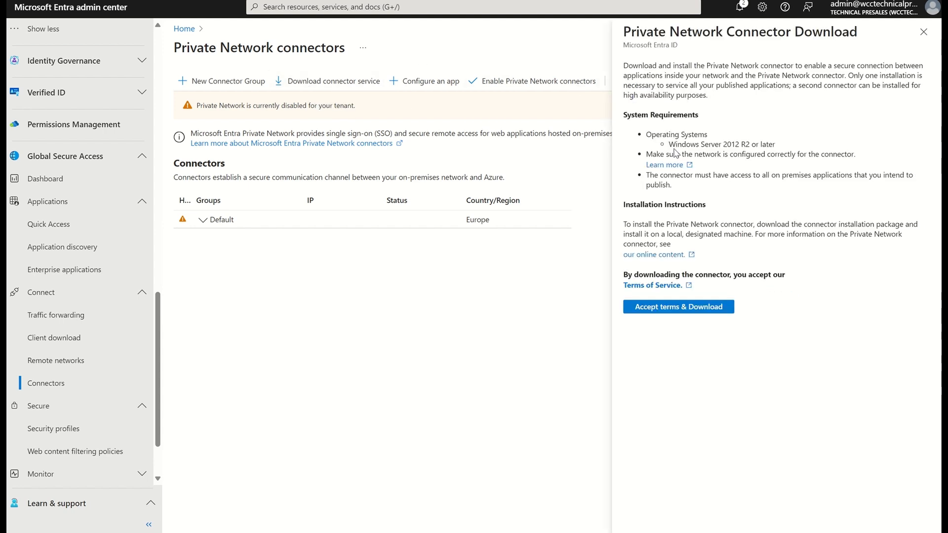
mouse_move(673, 147)
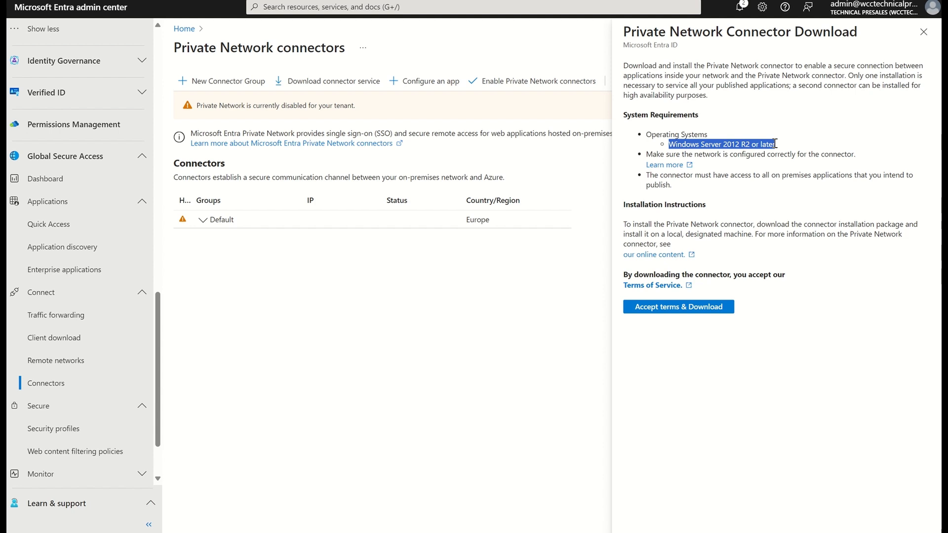
click(924, 32)
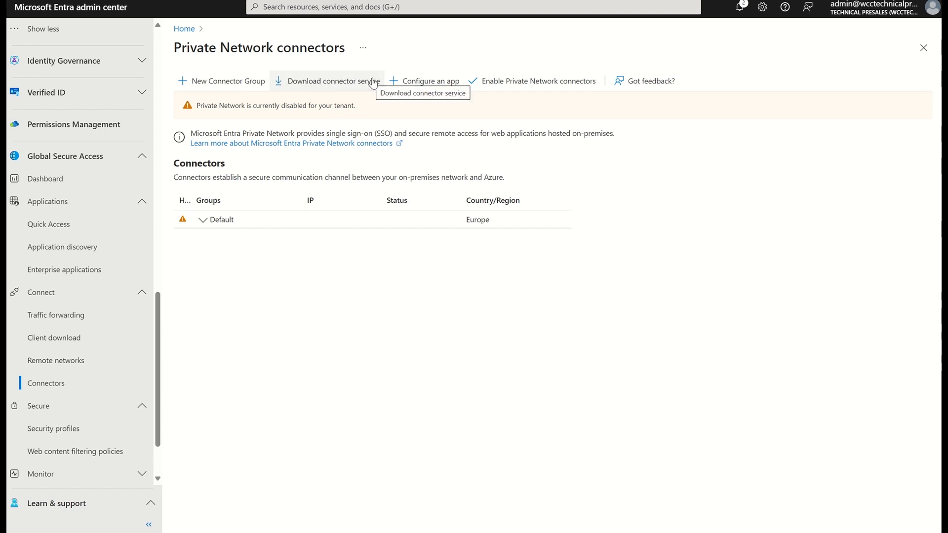
mouse_move(498, 90)
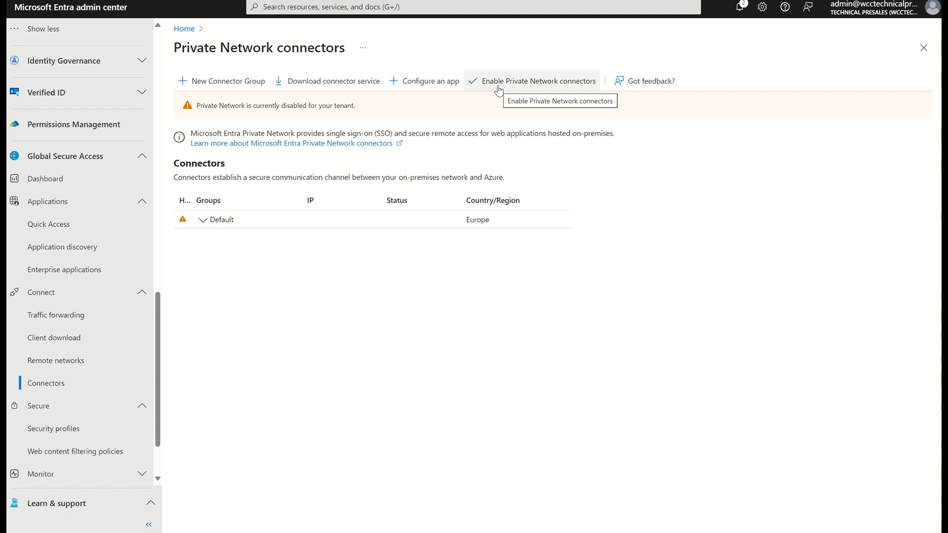
mouse_move(362, 369)
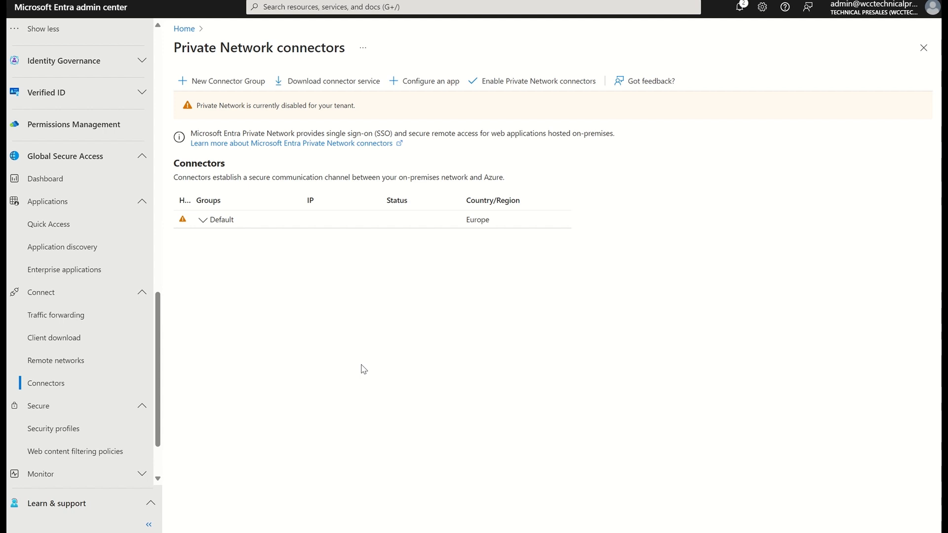
mouse_move(46, 213)
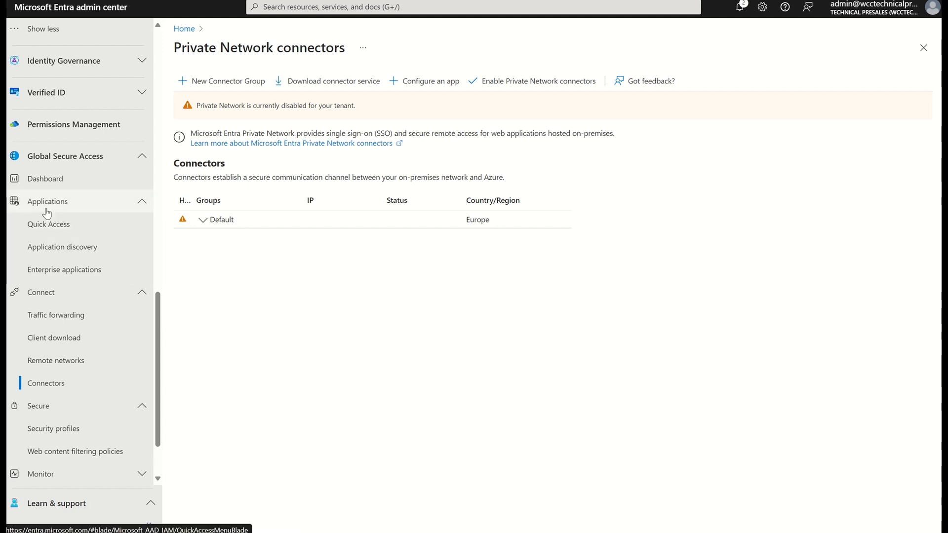
mouse_move(55, 227)
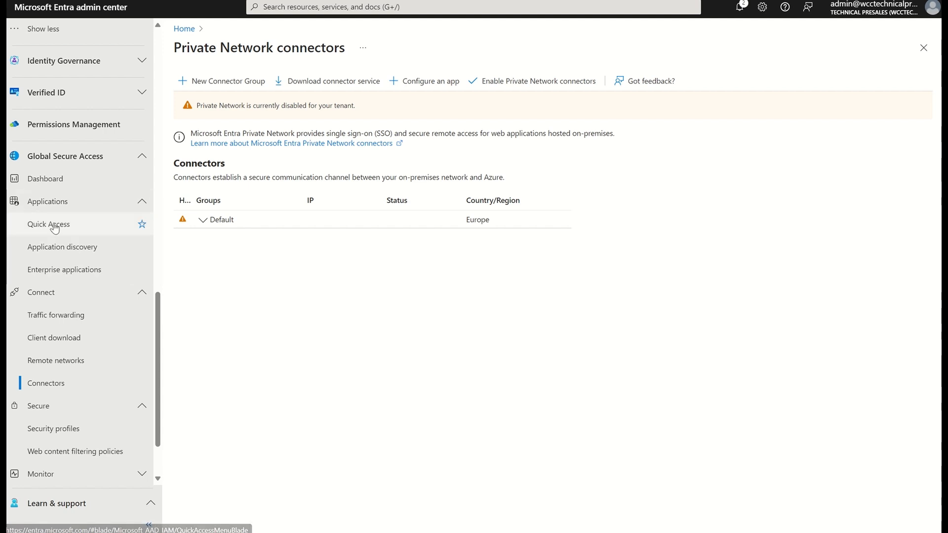
mouse_move(62, 270)
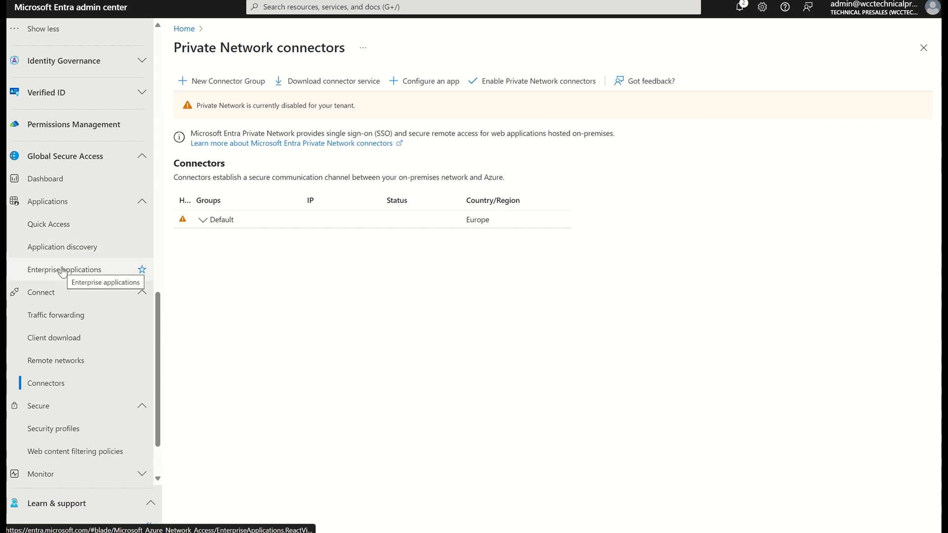
Show Quick Access network access properties with the 8.8.8.8 port 80 segment
click(49, 224)
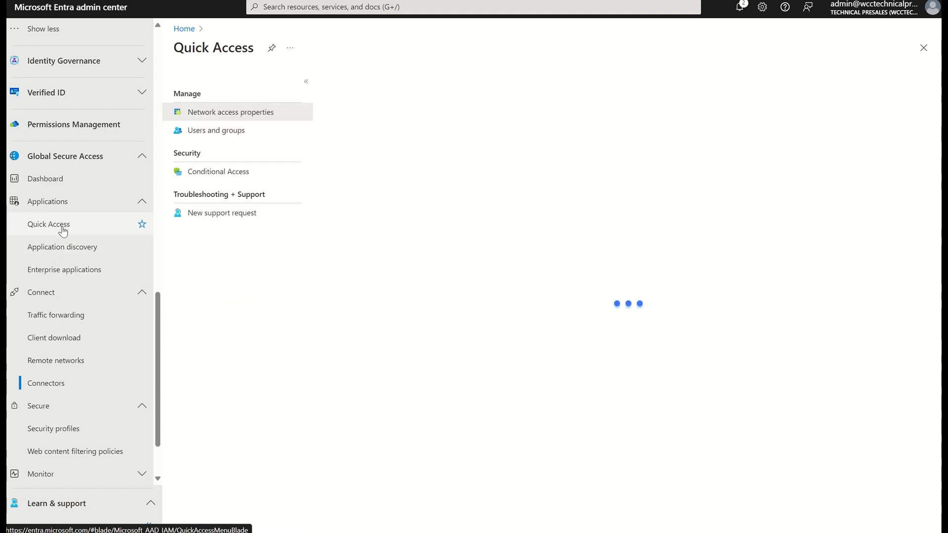
click(230, 111)
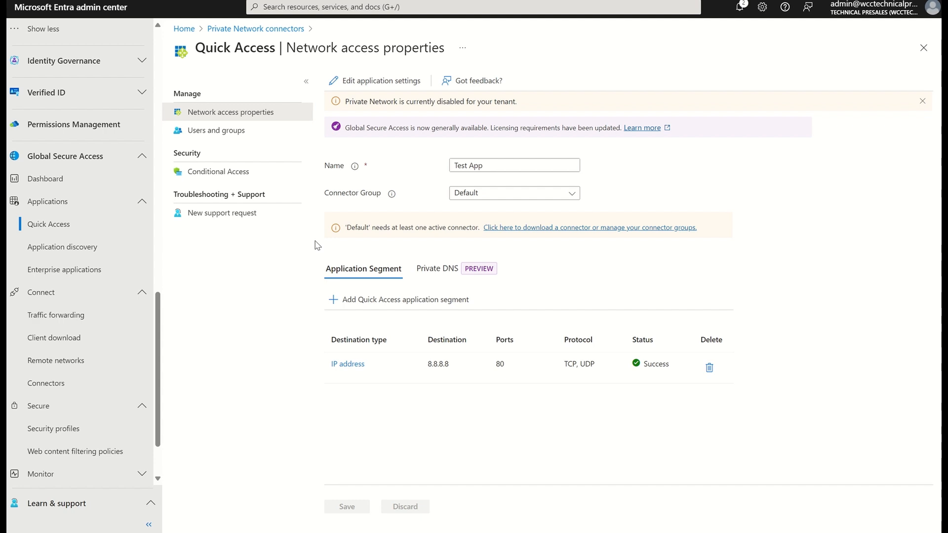
mouse_move(420, 274)
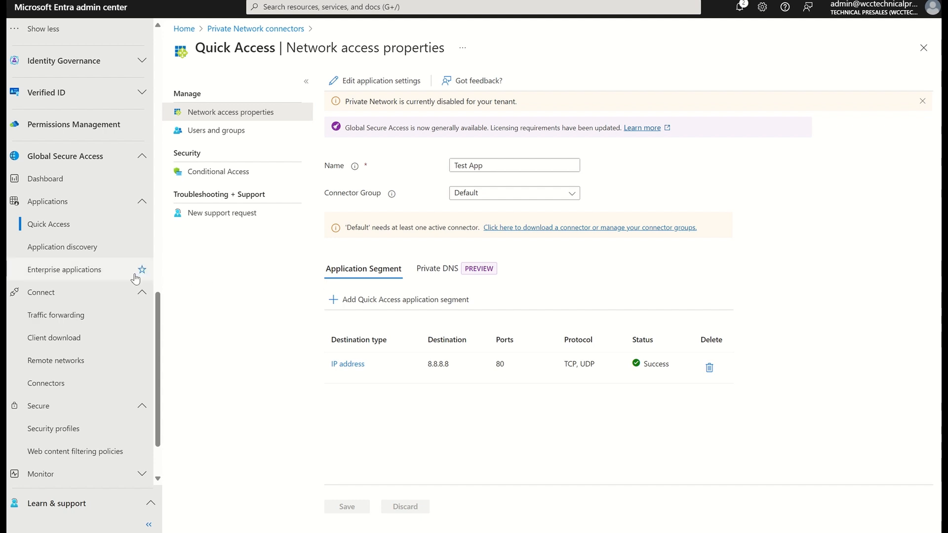
List the Global Secure Access enterprise applications, showing On-Premise App
click(64, 269)
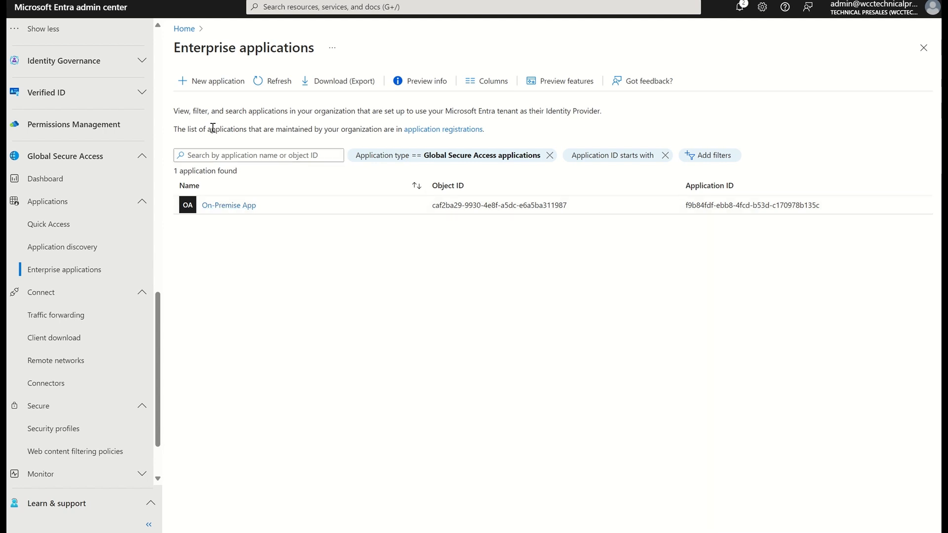
Start a new Global Secure Access application with Default as the connector group
click(210, 81)
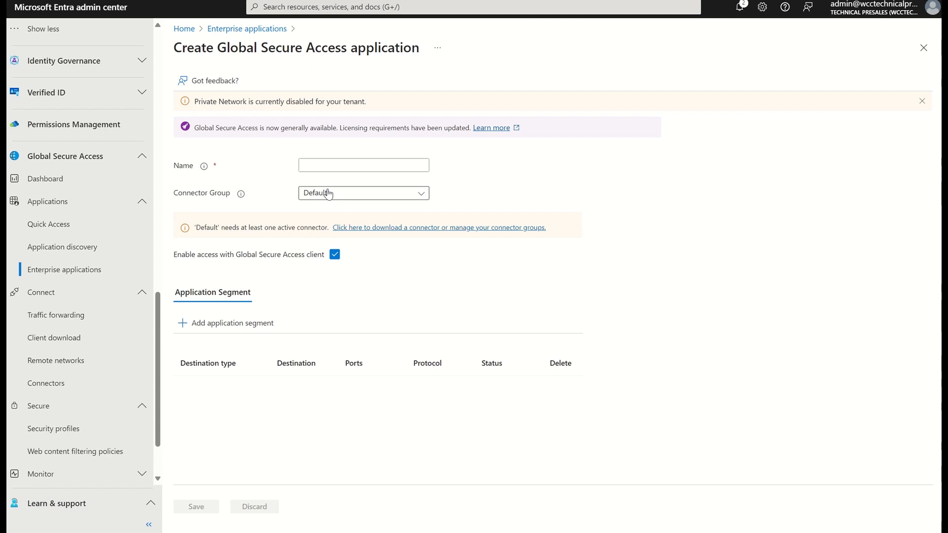
click(364, 193)
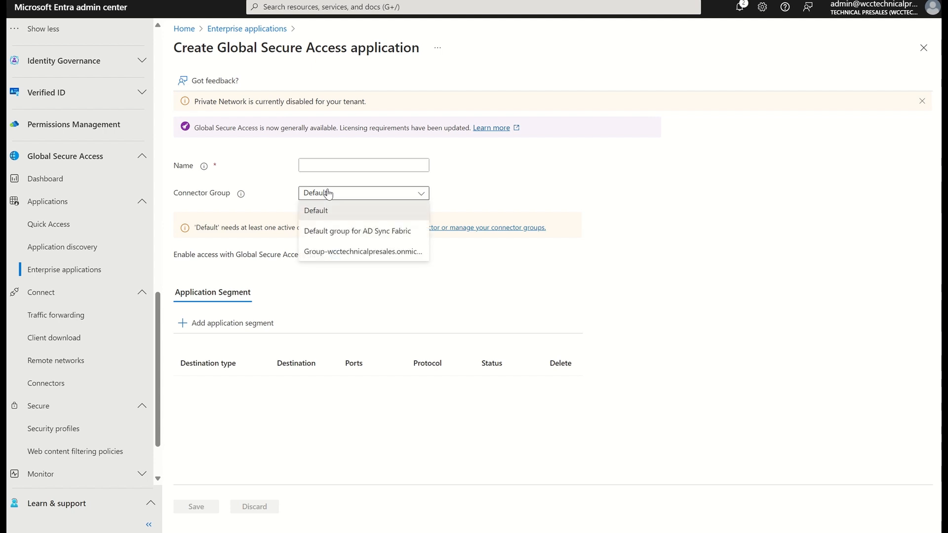
click(316, 211)
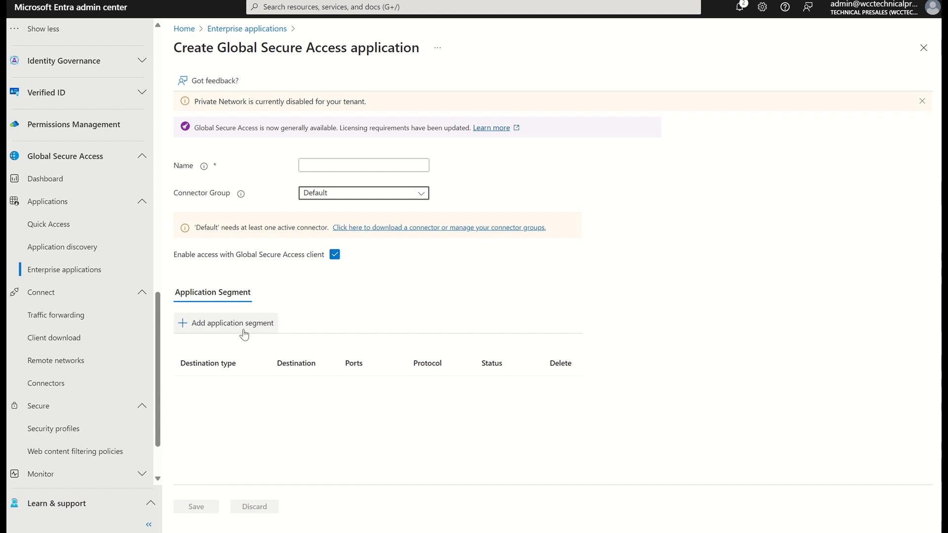
Begin an application segment with IP address destination type and TCP protocol
click(232, 323)
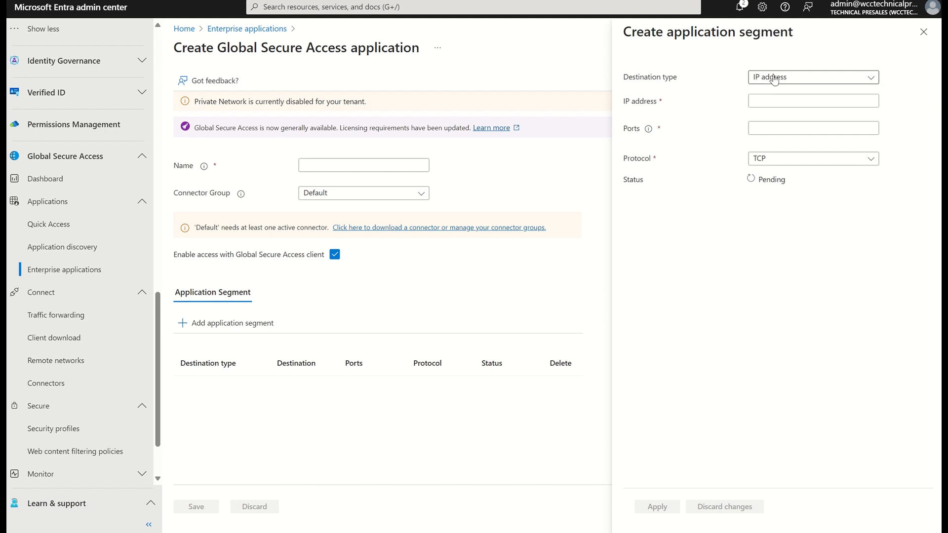
click(814, 77)
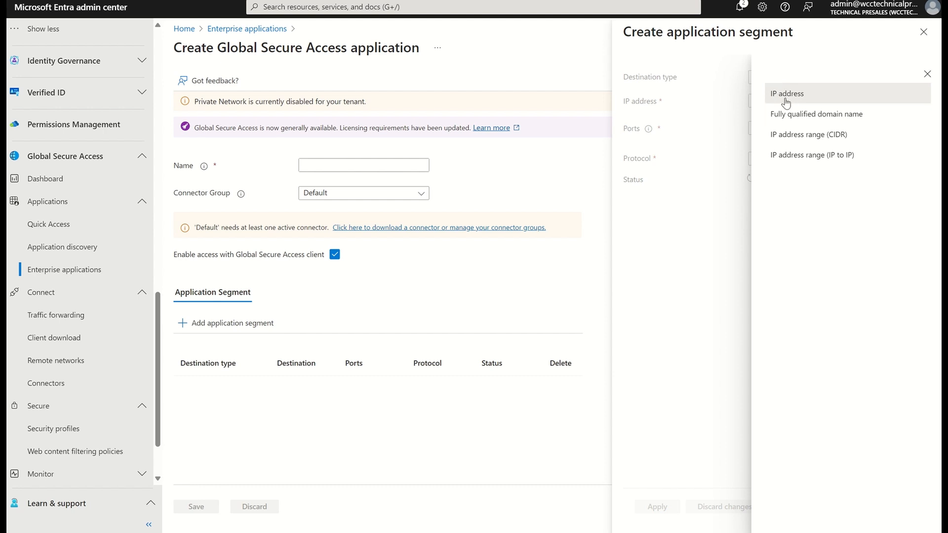
mouse_move(800, 138)
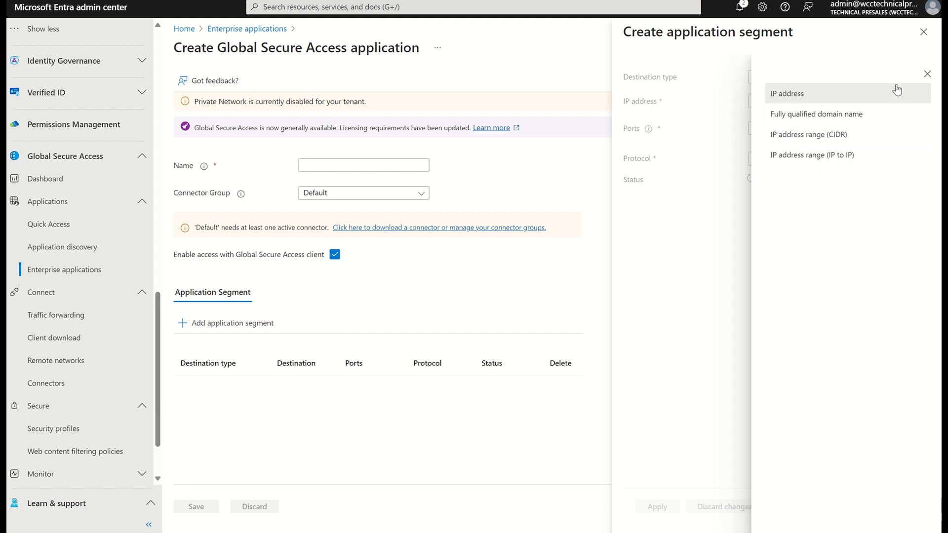
click(787, 93)
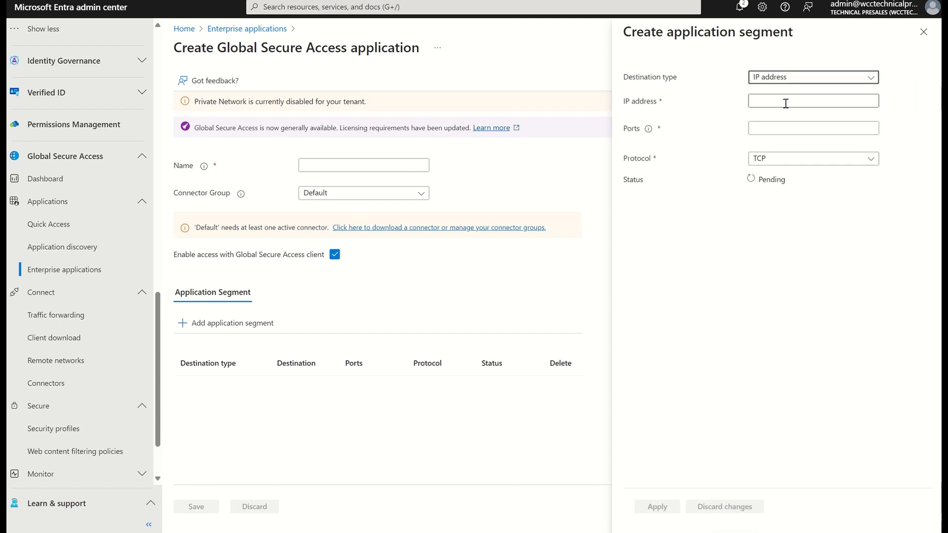
mouse_move(762, 100)
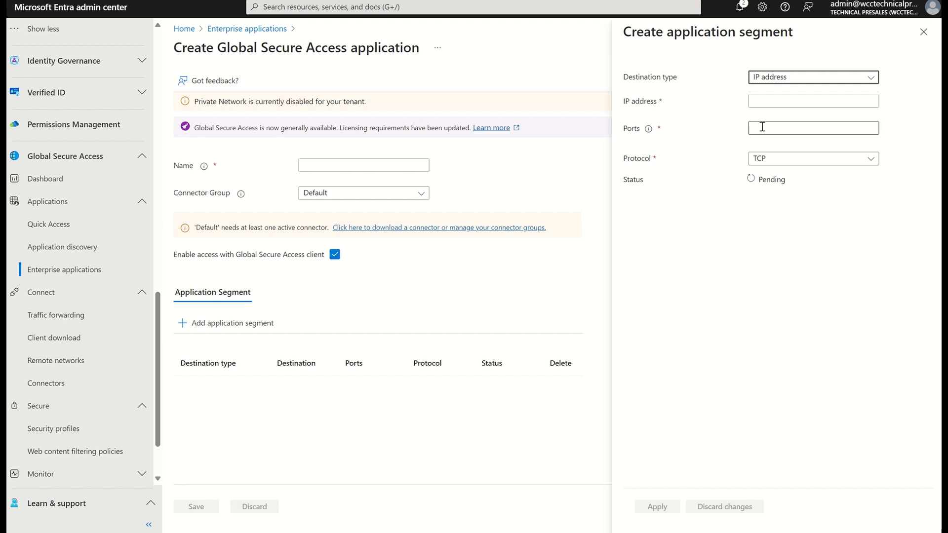
mouse_move(772, 160)
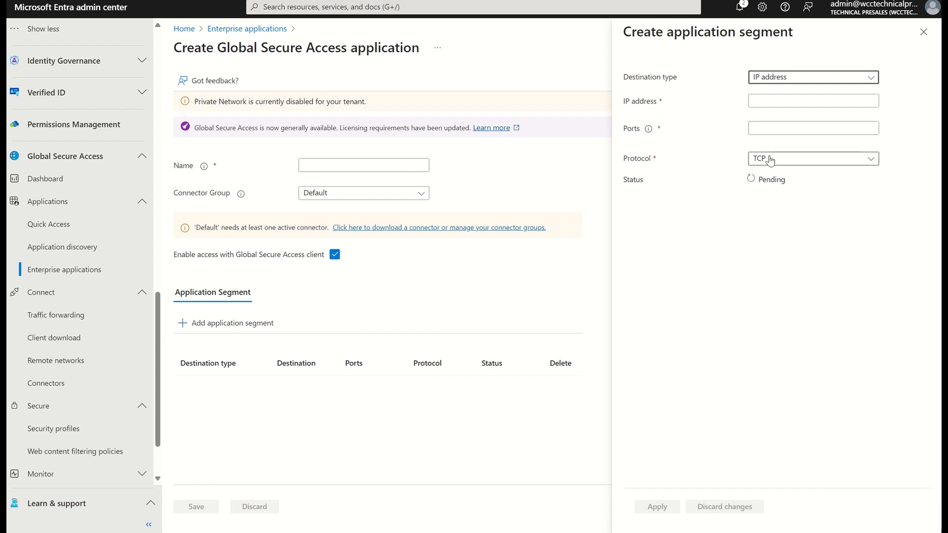
click(813, 158)
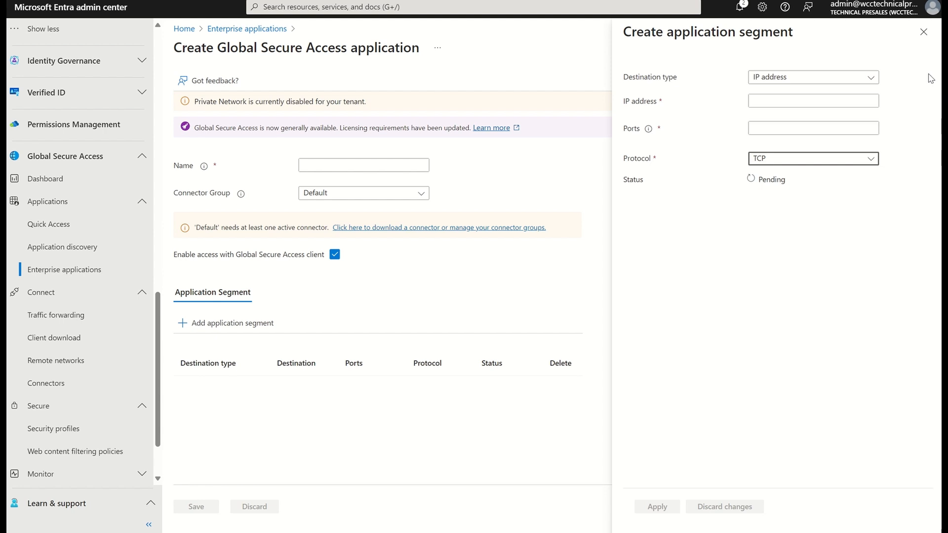
mouse_move(924, 46)
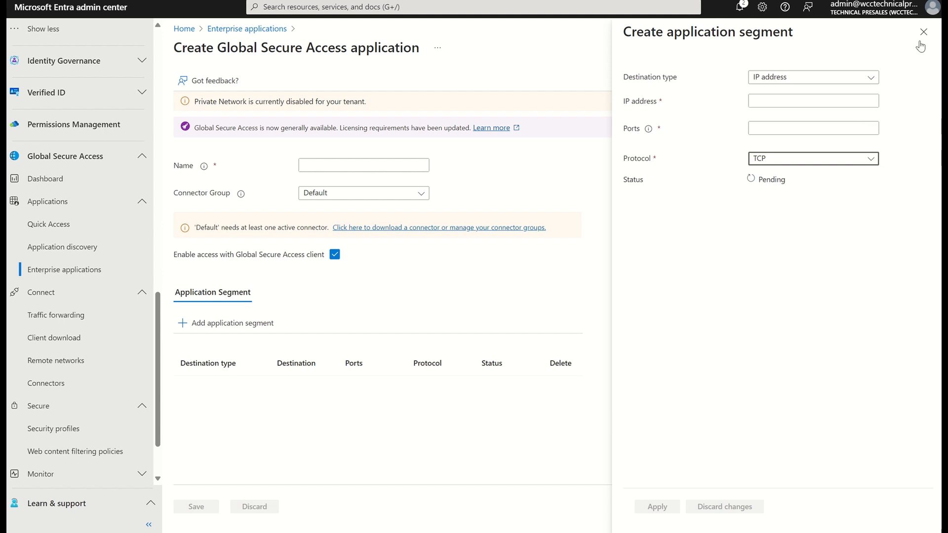
Close the unfinished Create application segment pane without adding it
click(922, 31)
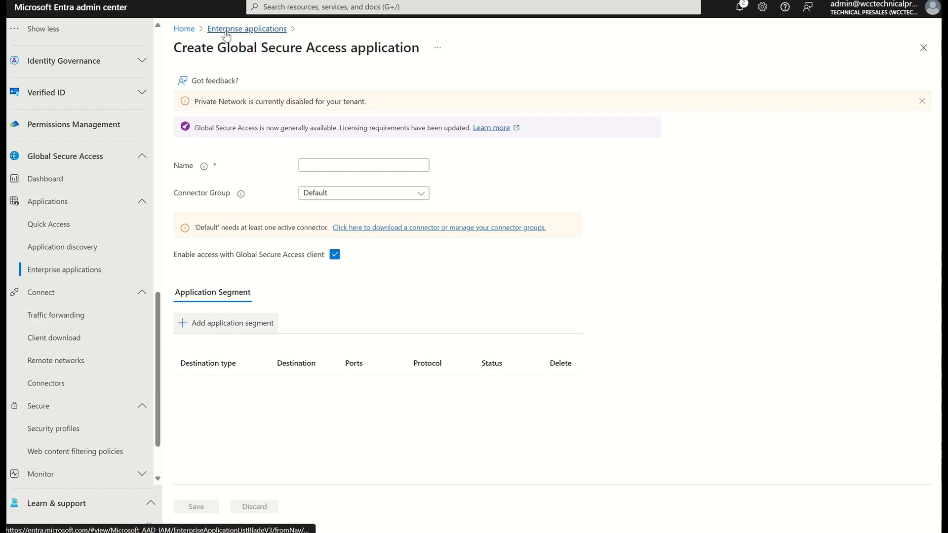
Return to Enterprise applications and view On-Premise App's network access properties (testapp.co.uk, port 3389, TCP)
click(247, 29)
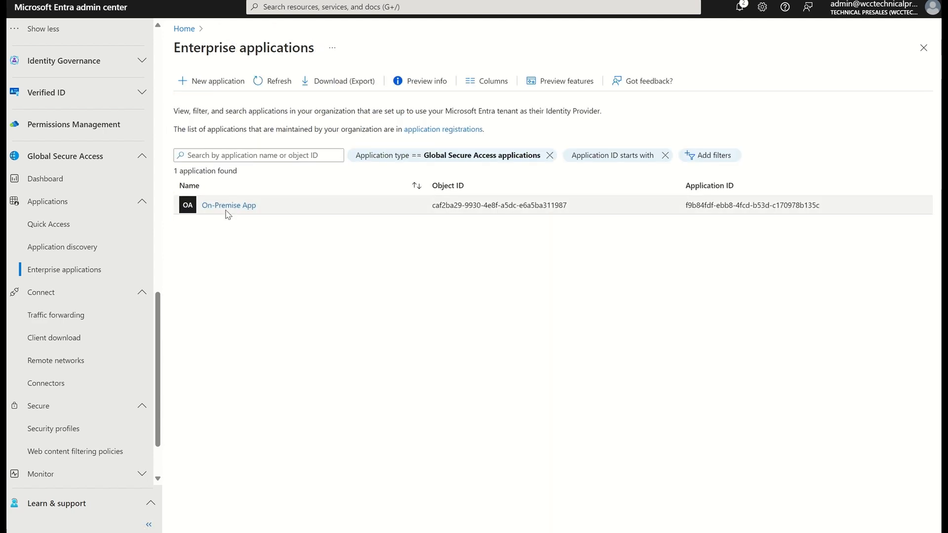
mouse_move(494, 243)
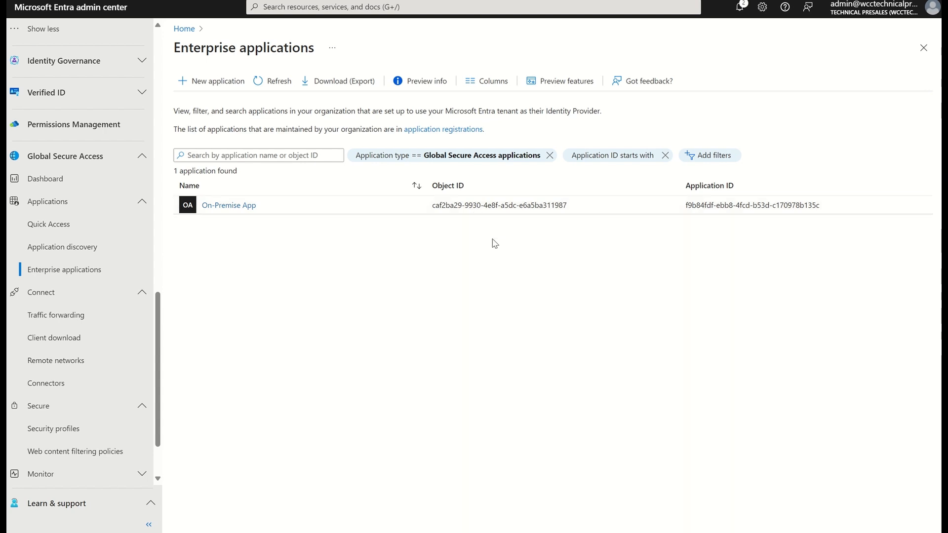
click(228, 205)
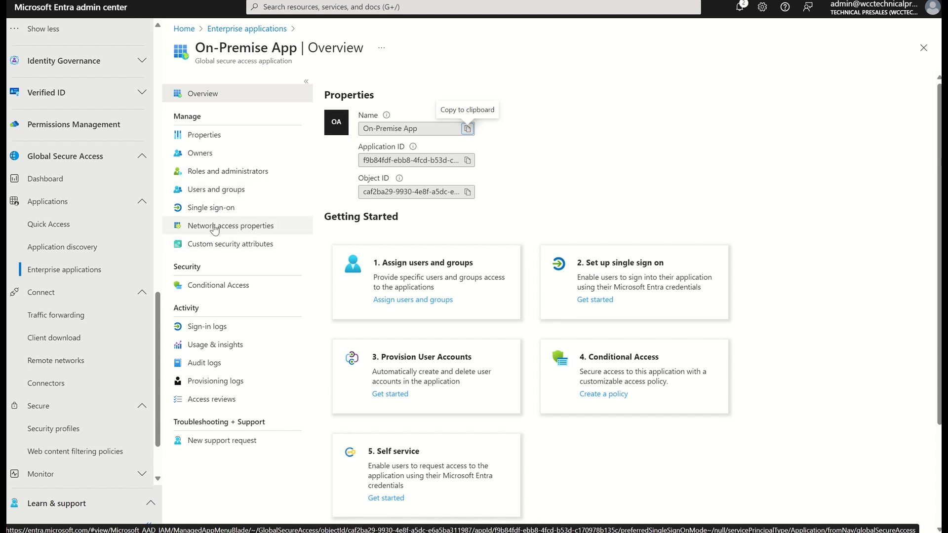
click(230, 225)
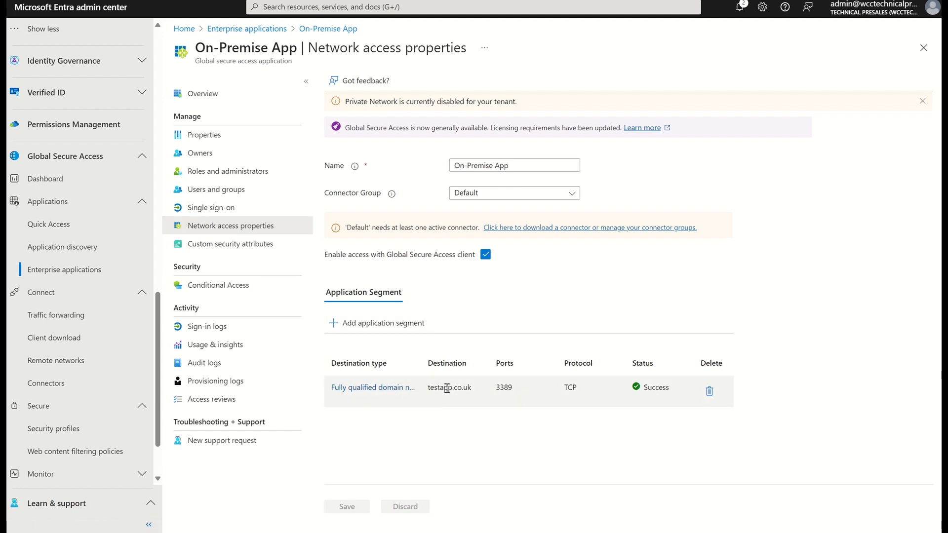
mouse_move(518, 394)
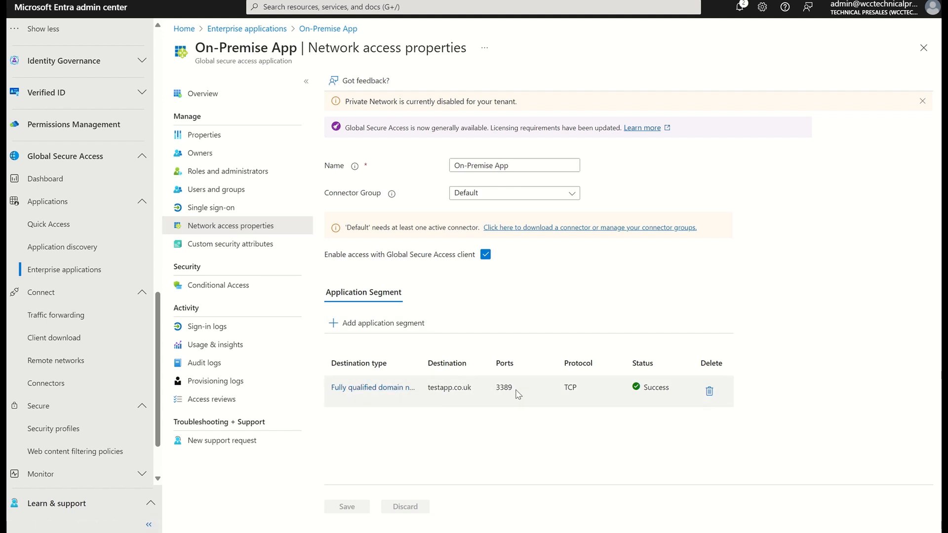
mouse_move(570, 400)
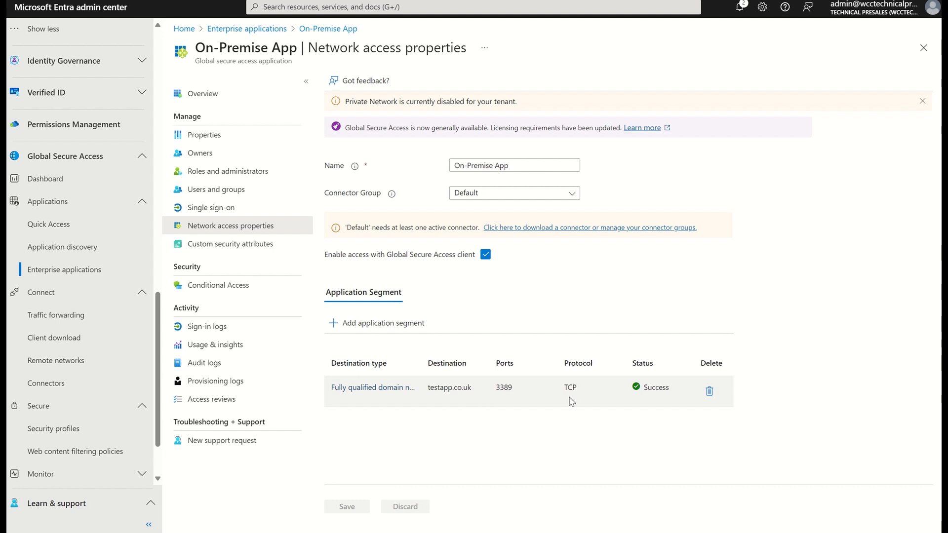
mouse_move(659, 387)
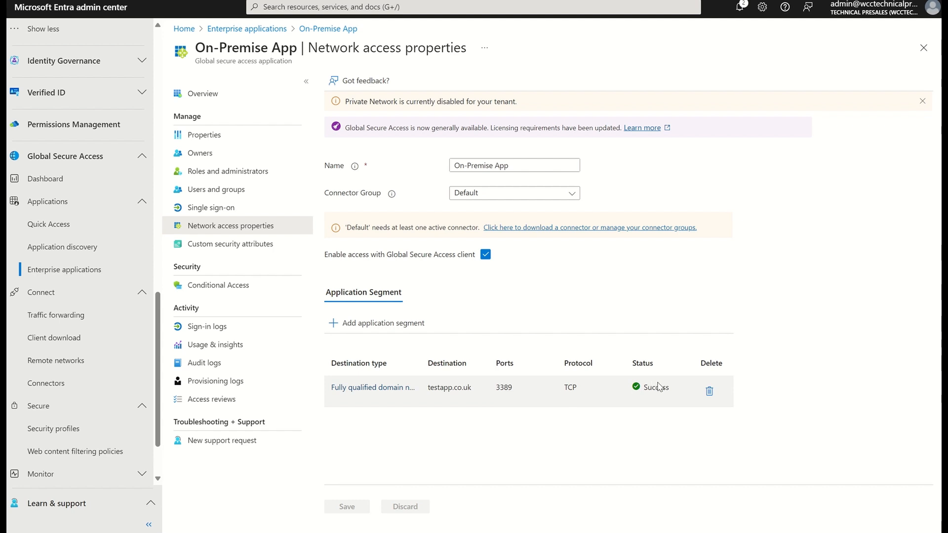
mouse_move(340, 218)
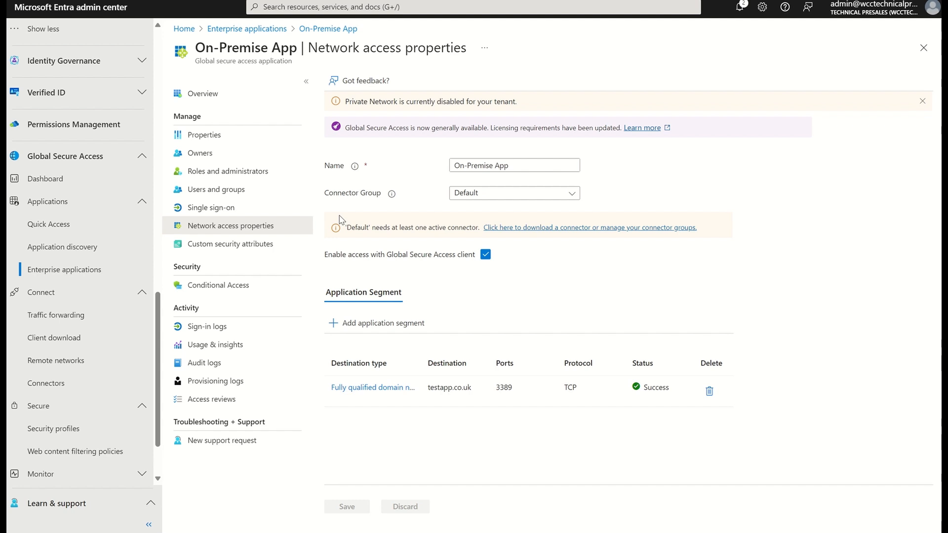
View On-Premise App's Users and groups page, which shows no assignments
click(215, 189)
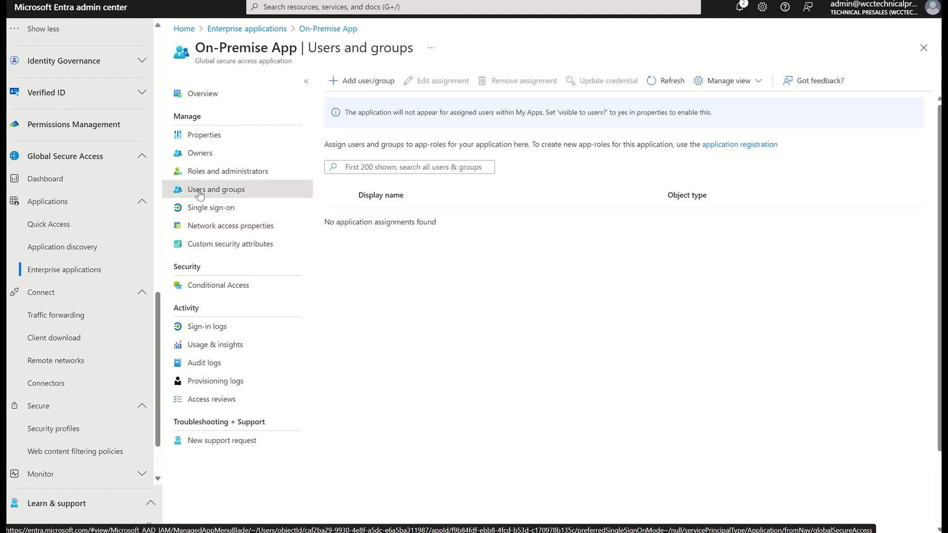
mouse_move(494, 303)
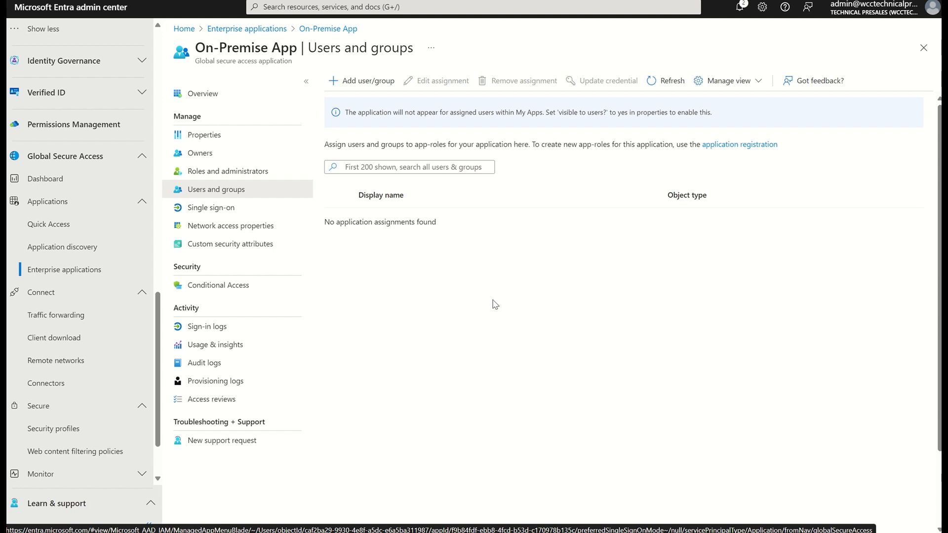
mouse_move(359, 83)
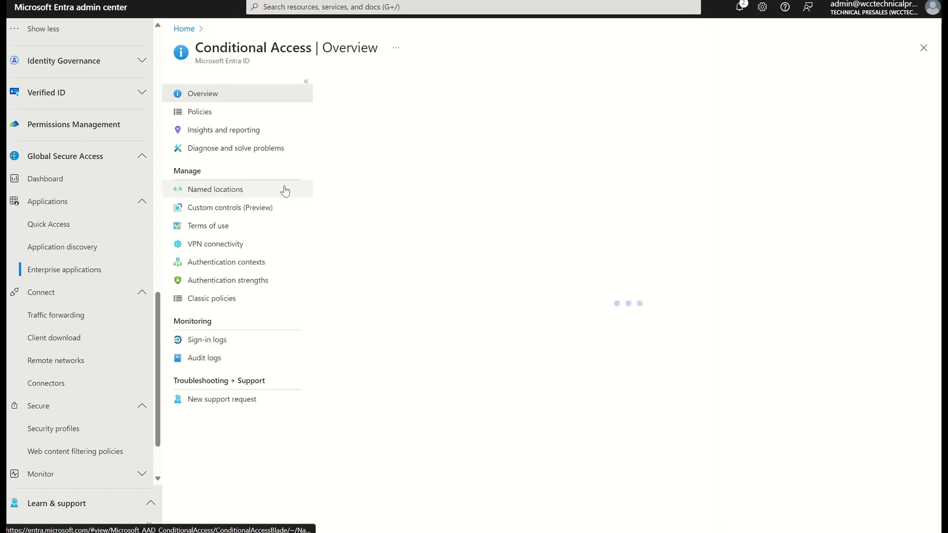
Create a new Conditional Access policy named 'LOB App Policy' and begin choosing its users
click(200, 112)
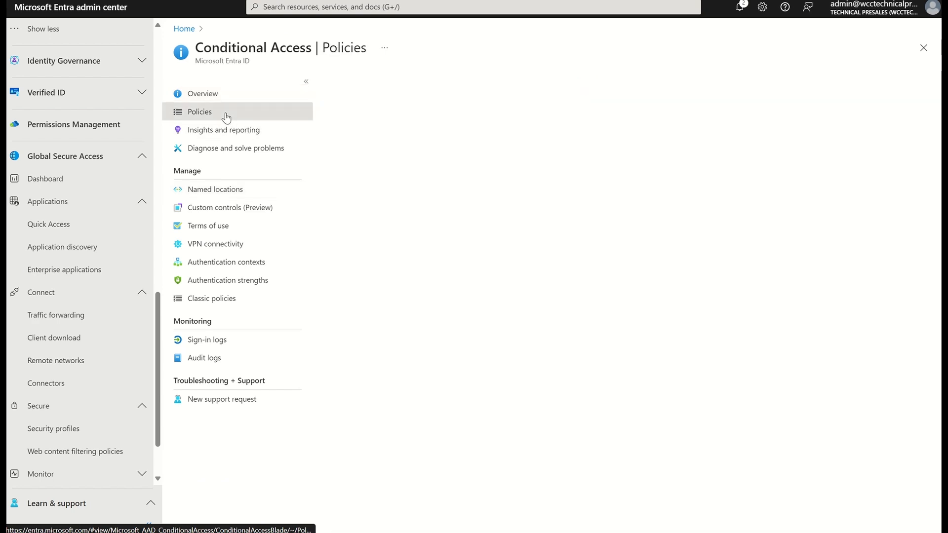
click(199, 111)
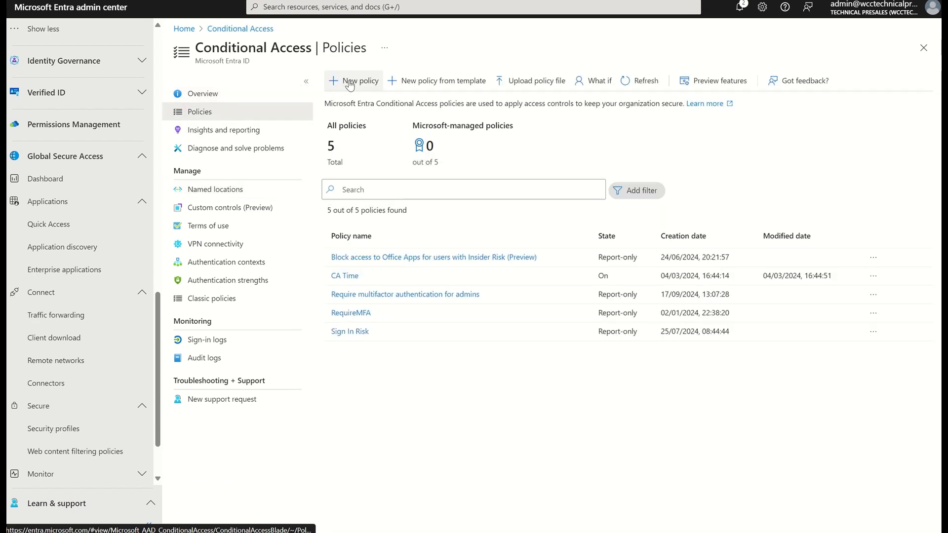
click(359, 81)
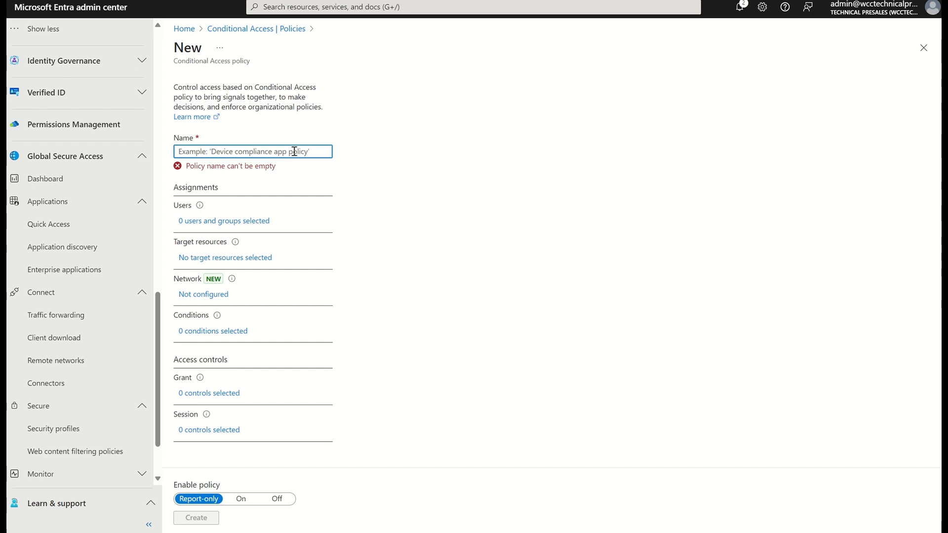
text(LOB App Policy)
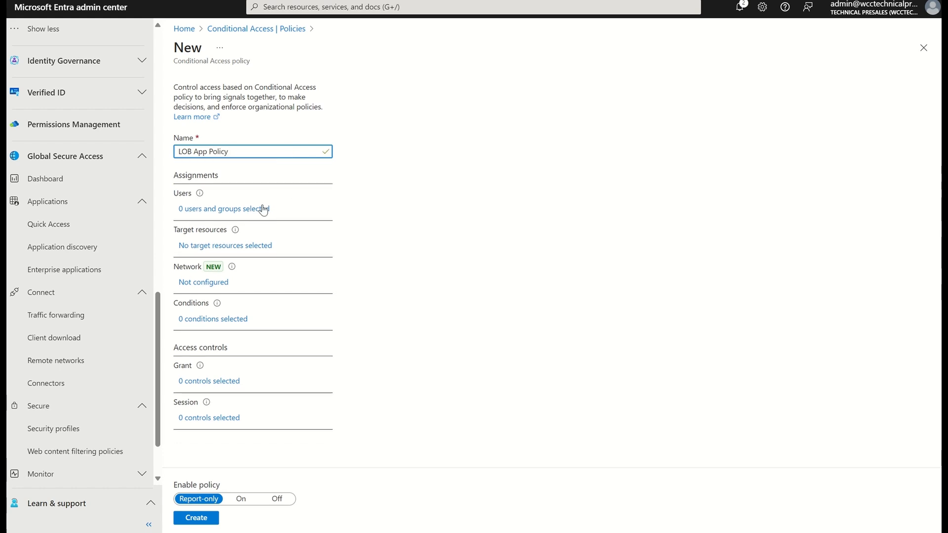
click(223, 210)
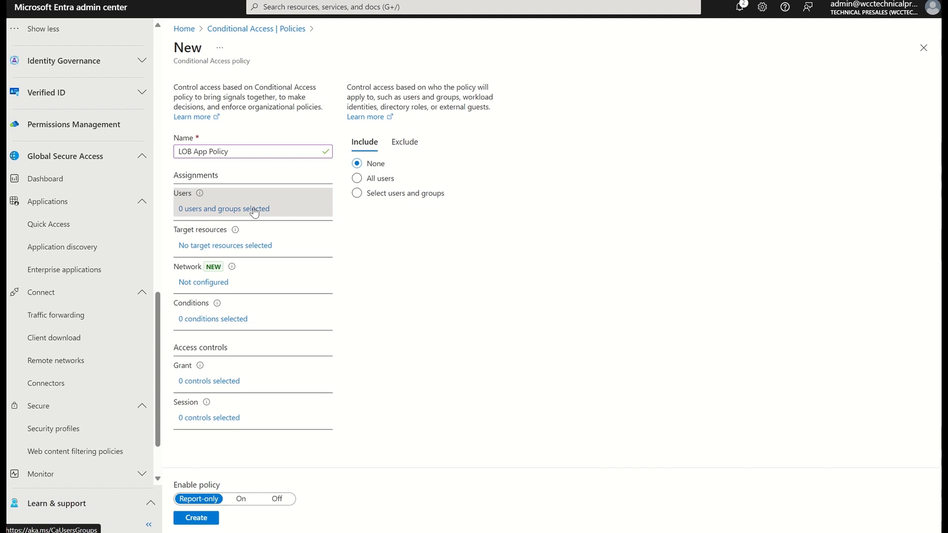
Include all users and set target resources to selected apps only
click(357, 177)
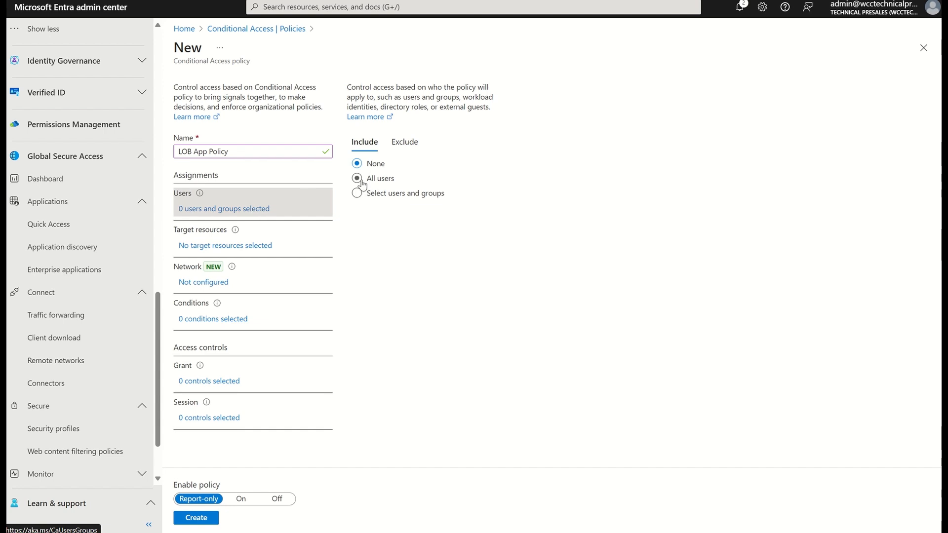
click(357, 177)
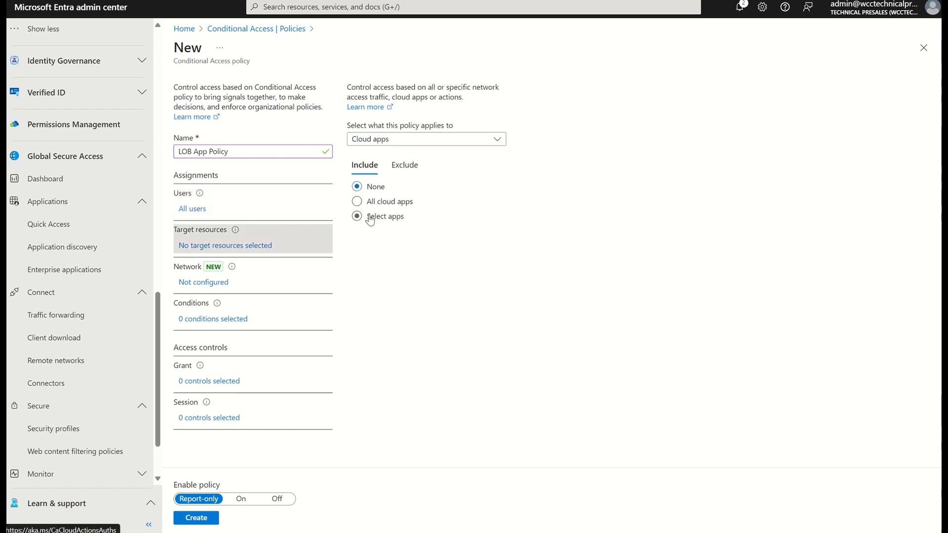
click(356, 216)
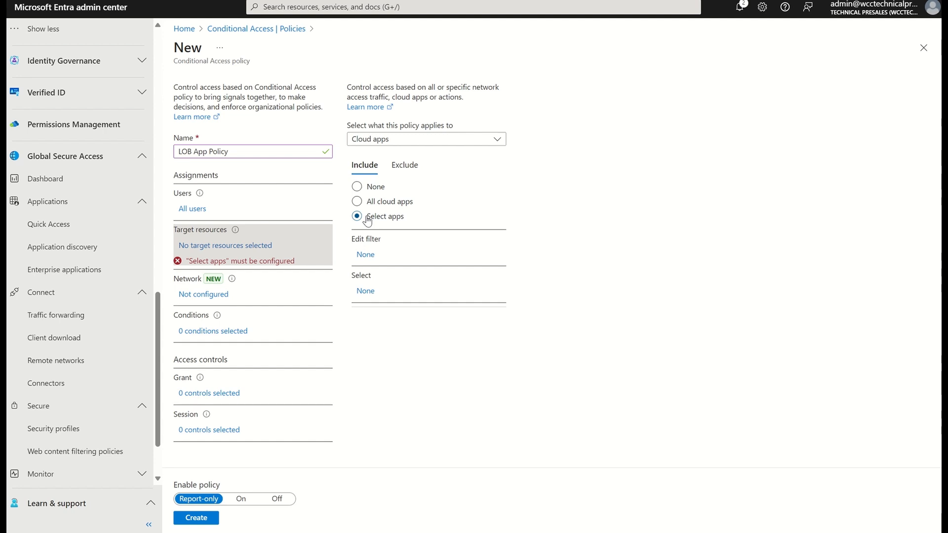
Search 'on-pre' and select On-Premise App as the policy's only target app
click(366, 290)
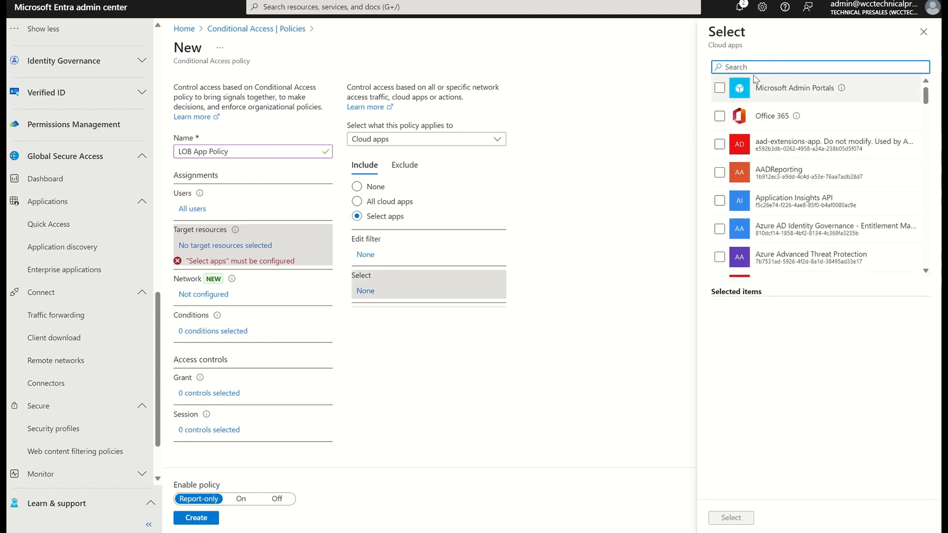
text(on-pre)
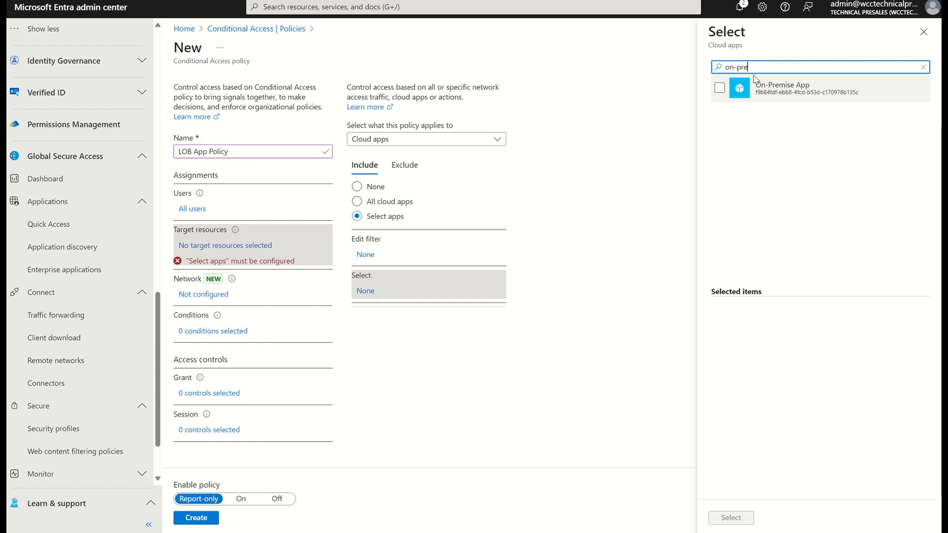
click(720, 89)
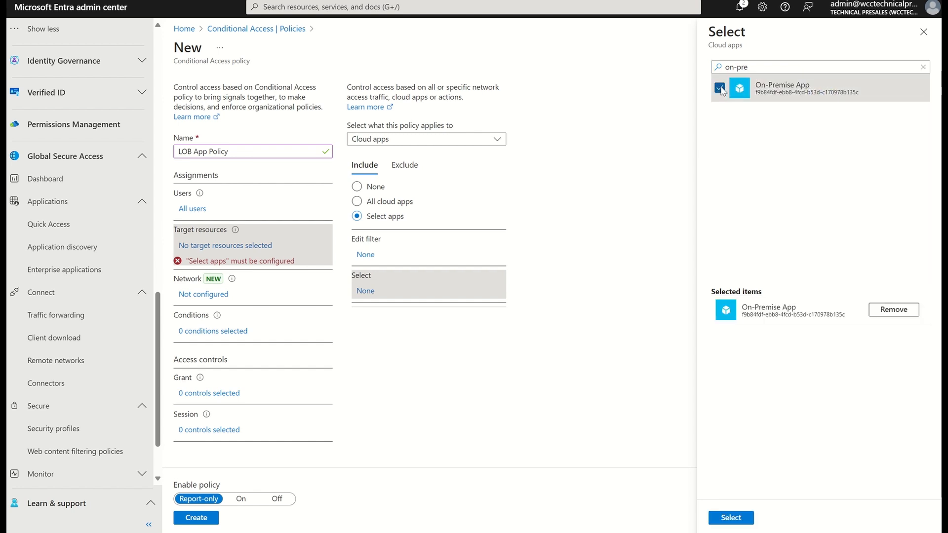
mouse_move(697, 277)
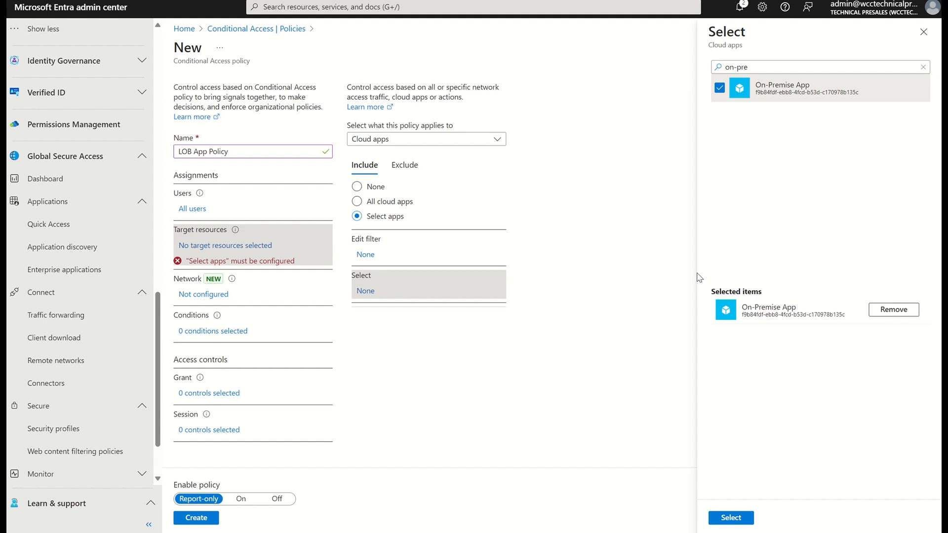
mouse_move(733, 472)
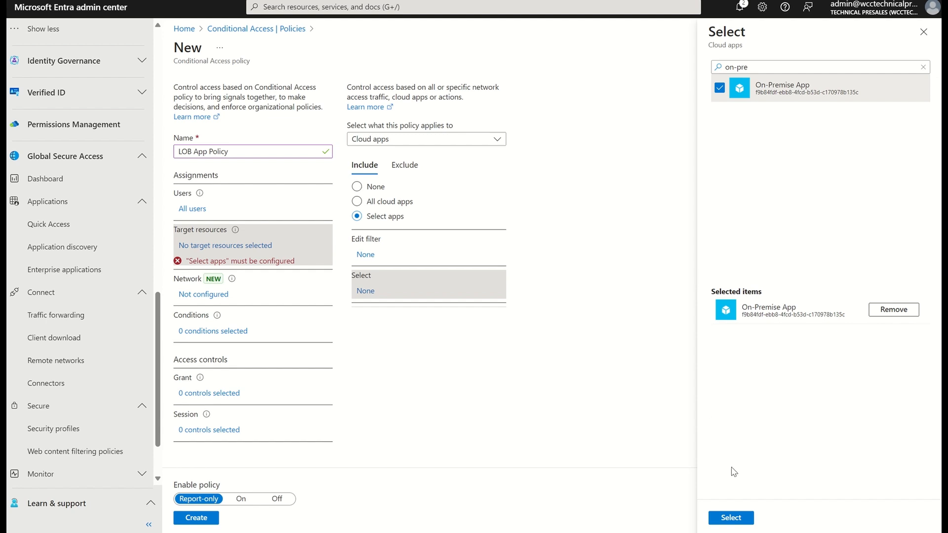
click(731, 531)
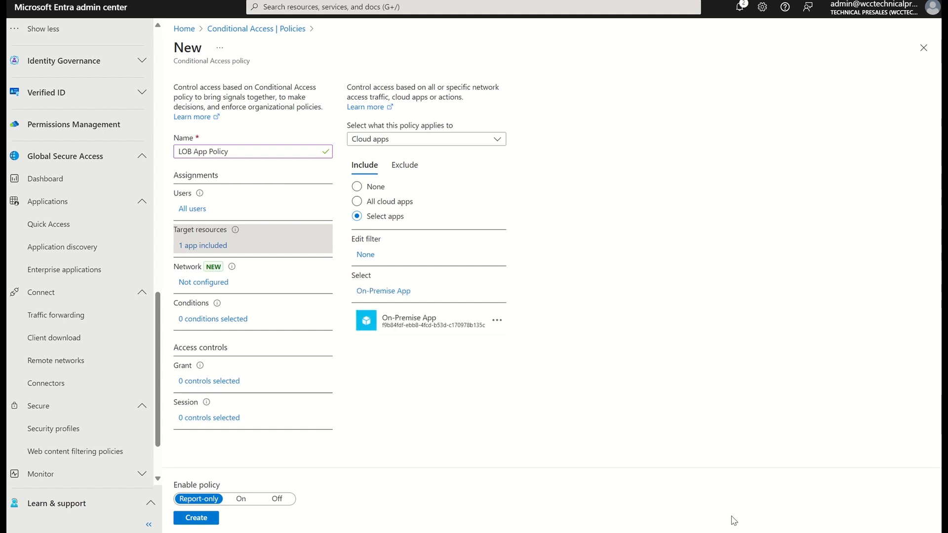
mouse_move(279, 348)
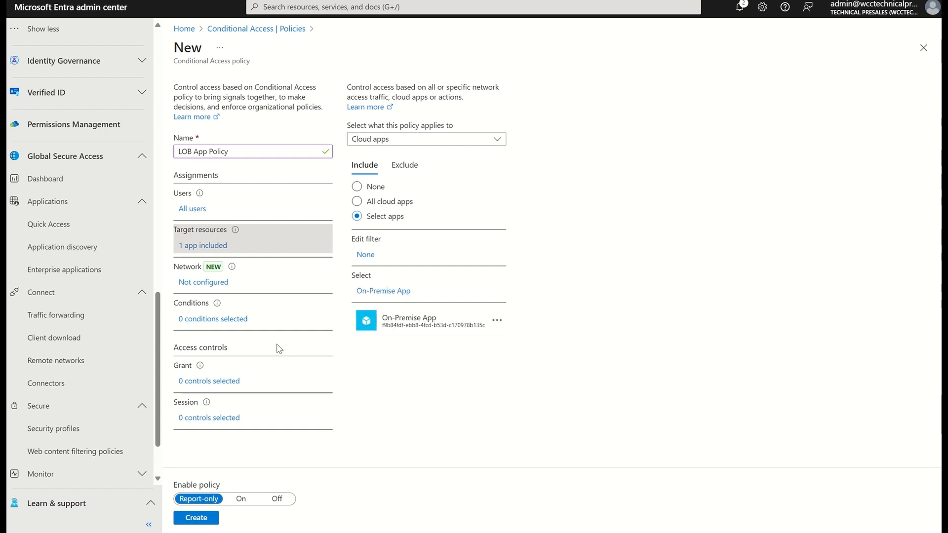
Add a sign-in risk condition covering Low and No risk levels
click(212, 319)
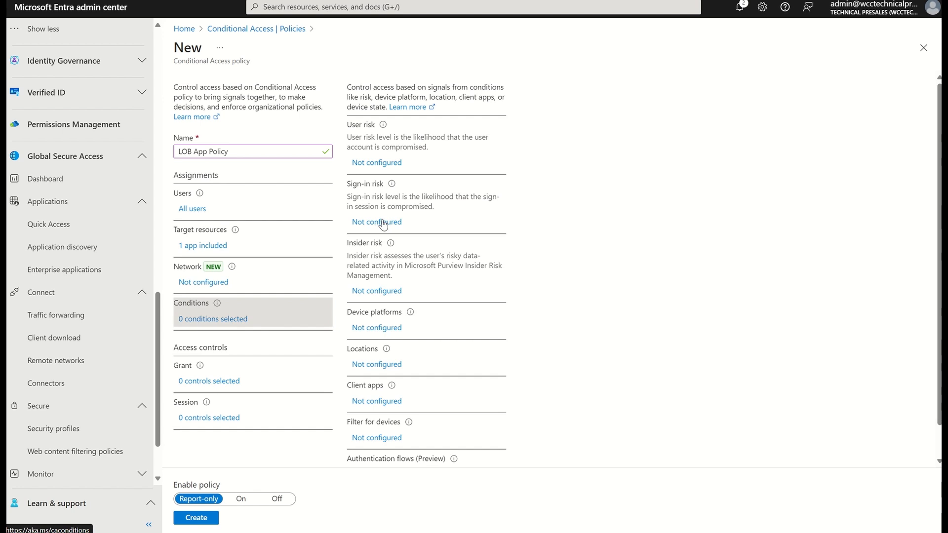
click(376, 222)
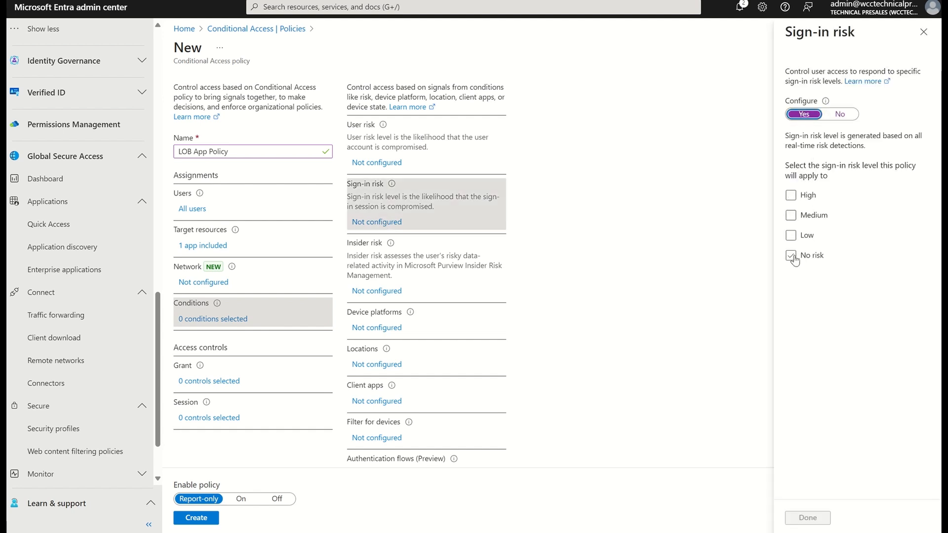
click(791, 235)
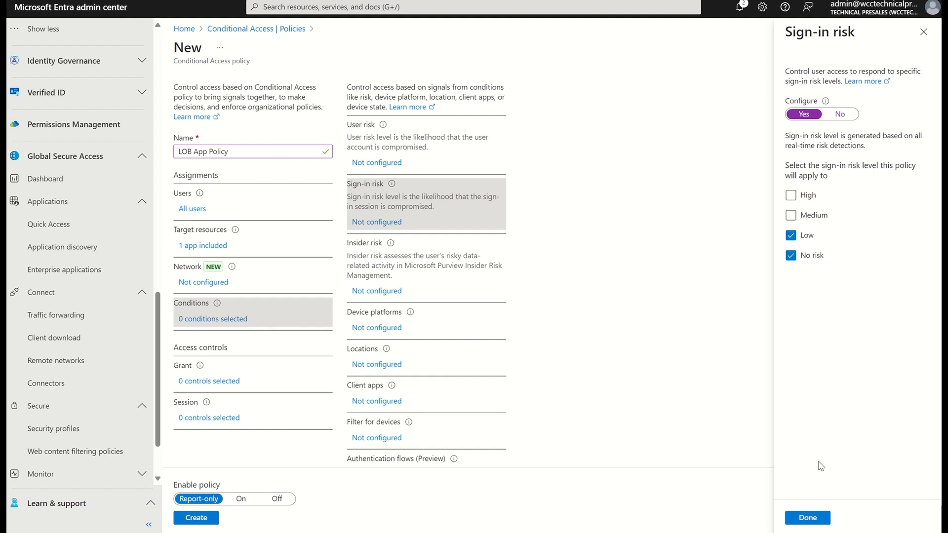
click(807, 518)
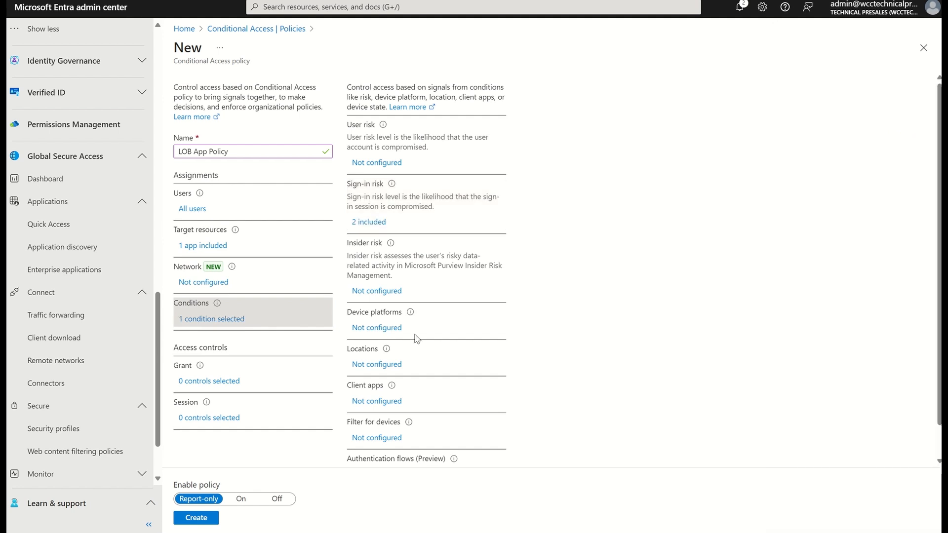
Set the grant control to require a device marked as compliant
click(209, 381)
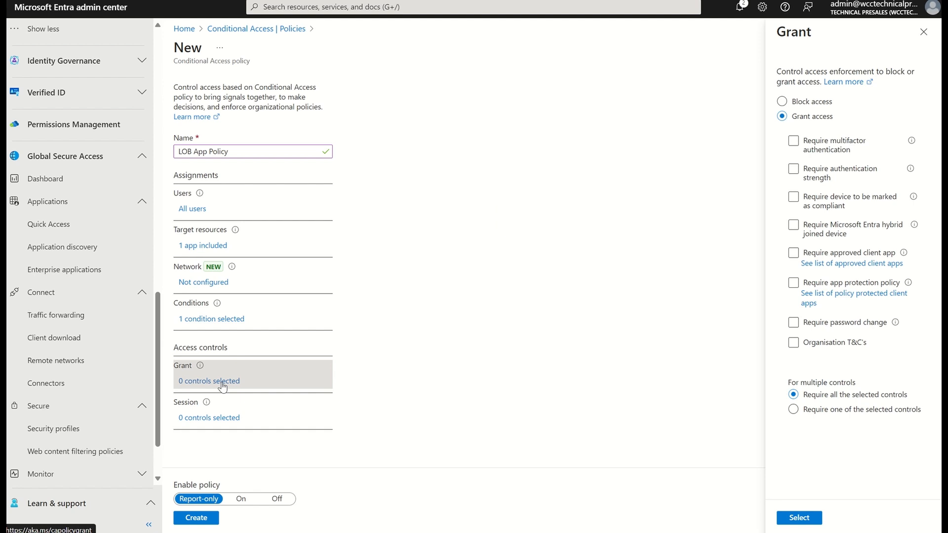
mouse_move(742, 207)
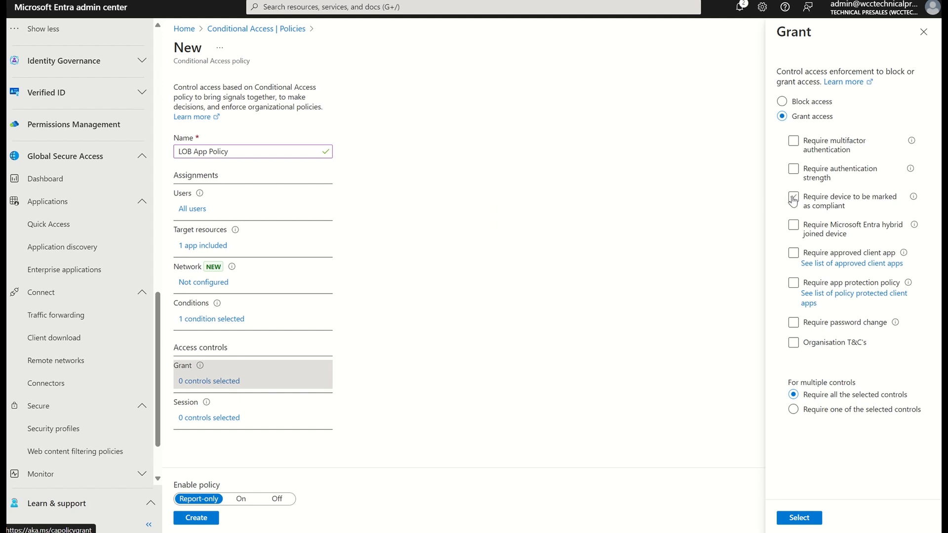
click(792, 196)
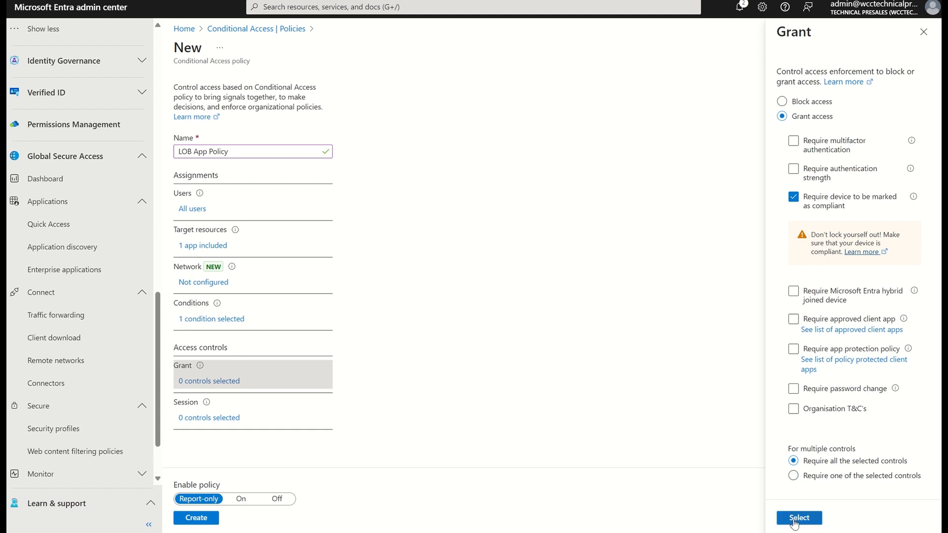
click(799, 517)
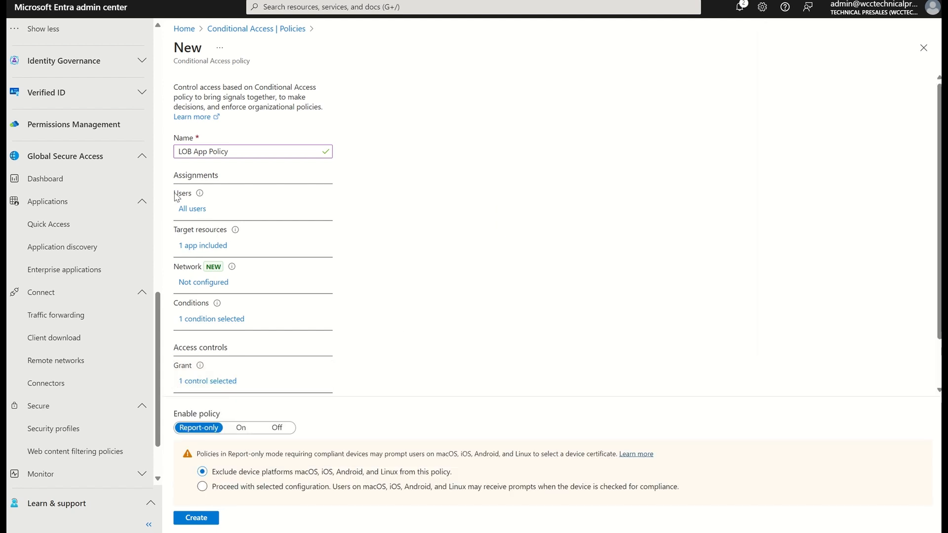
mouse_move(210, 249)
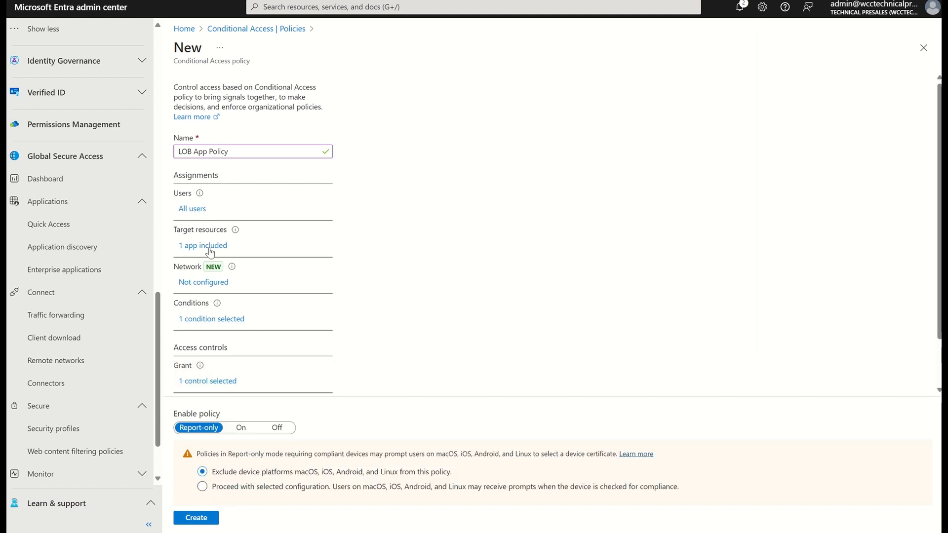
mouse_move(203, 249)
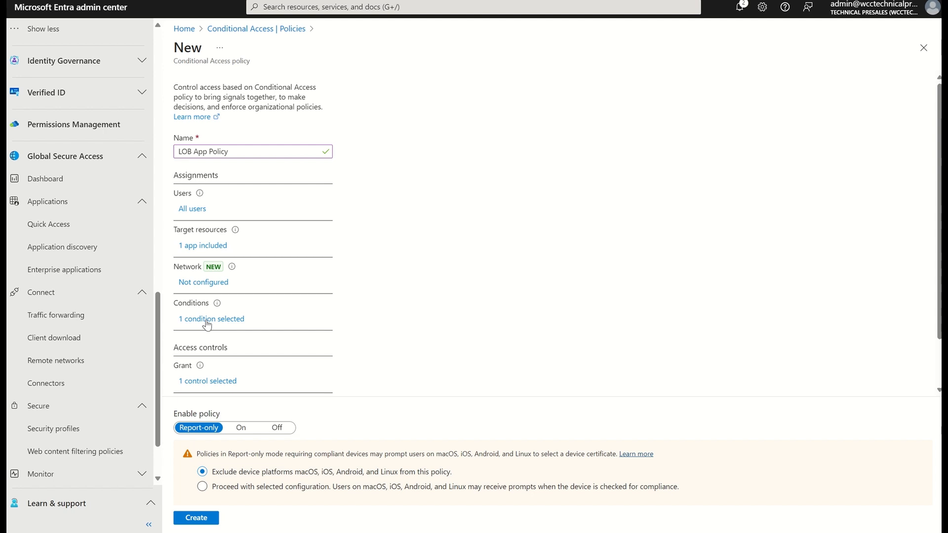
mouse_move(199, 384)
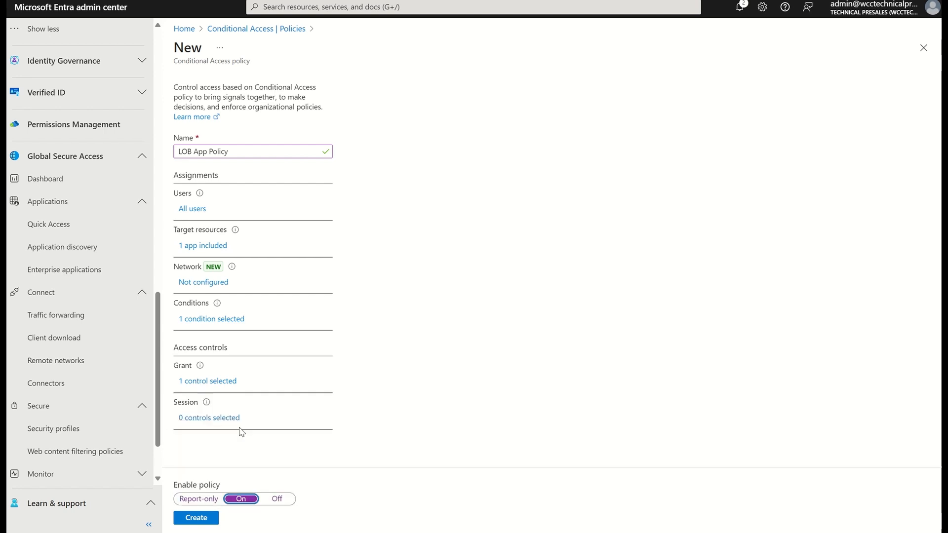
mouse_move(397, 352)
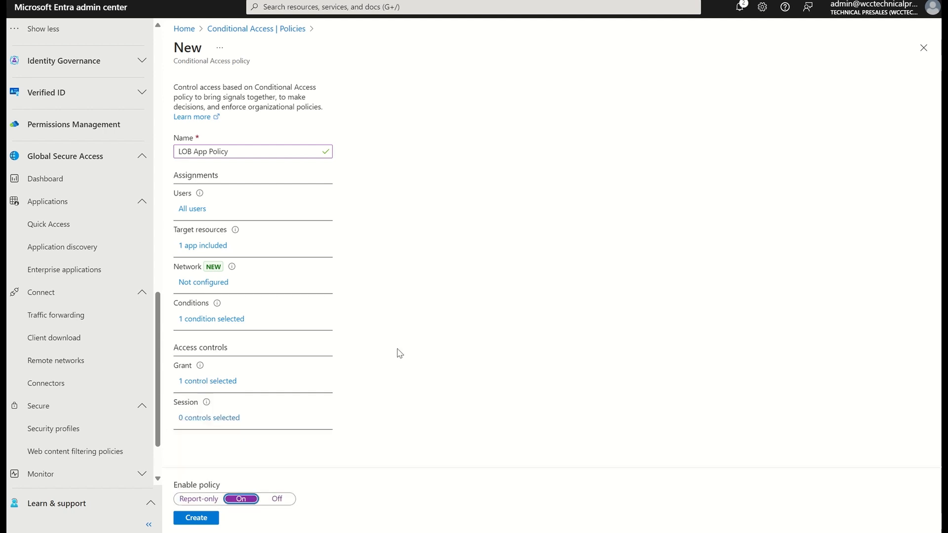